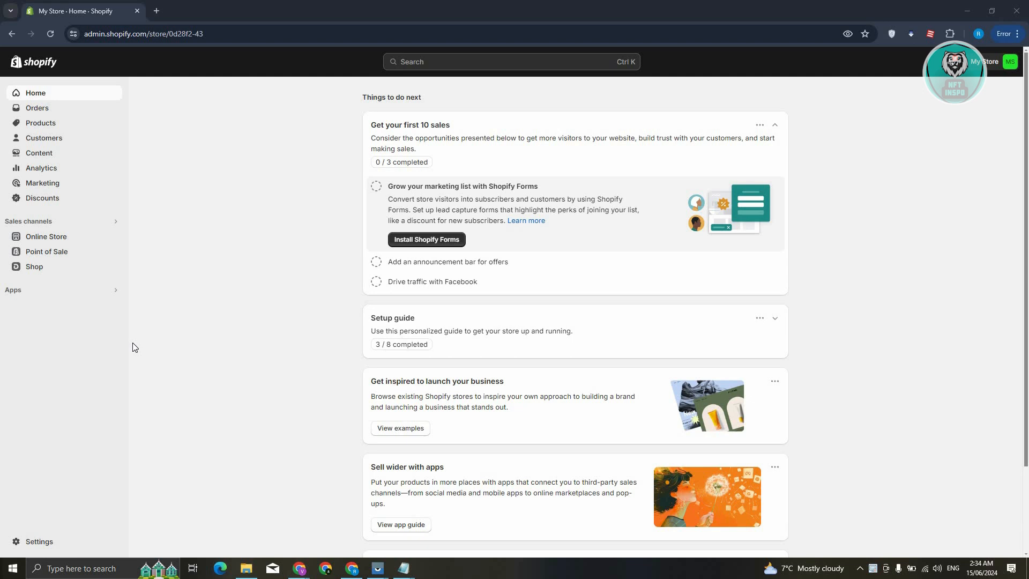
{"action": "mouse_move", "coordinate": [45, 542]}
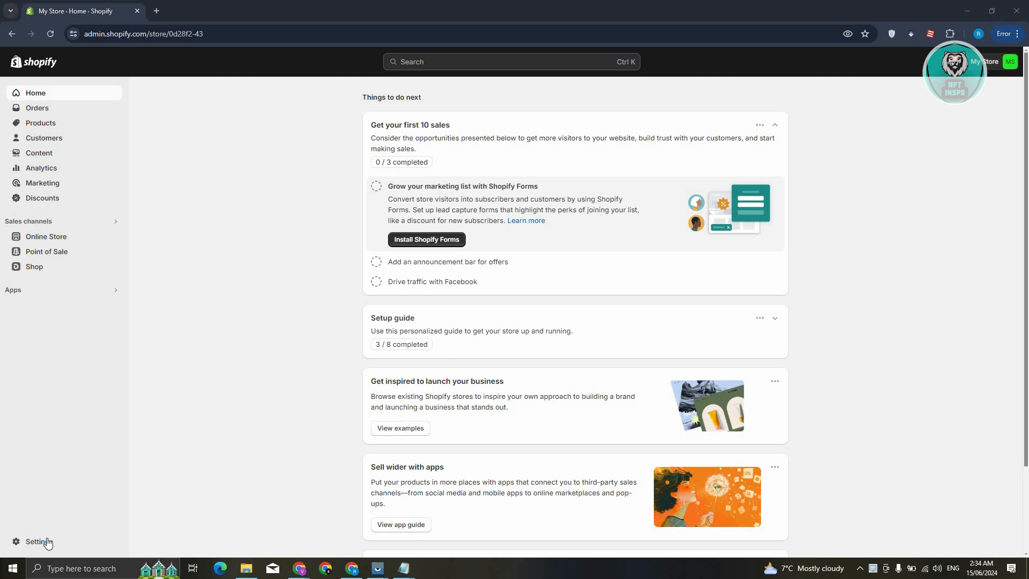
Step: Go to Settings › Apps and sales channels in the Shopify admin
{"action": "left_click", "coordinate": [34, 542]}
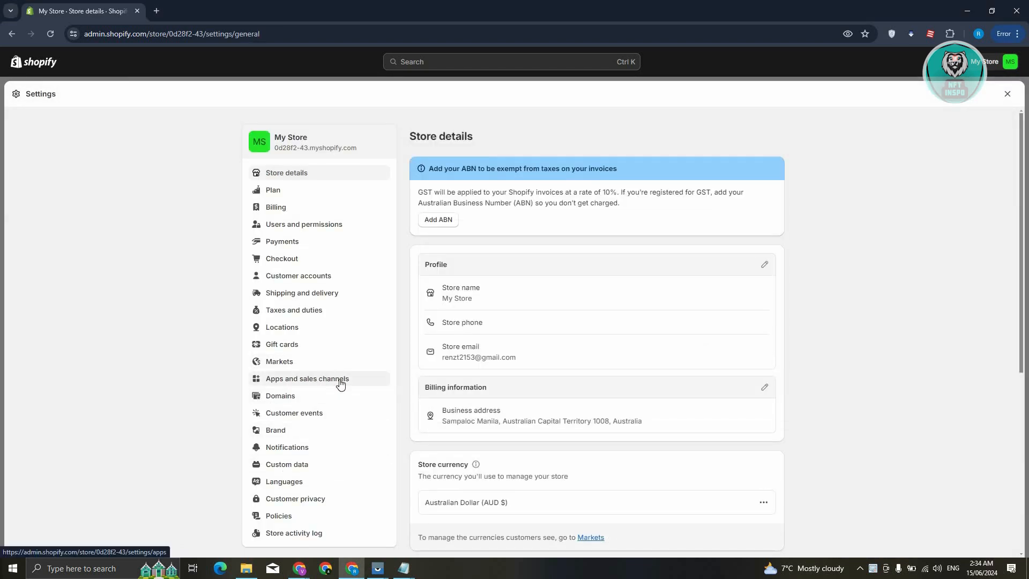
{"action": "left_click", "coordinate": [306, 378]}
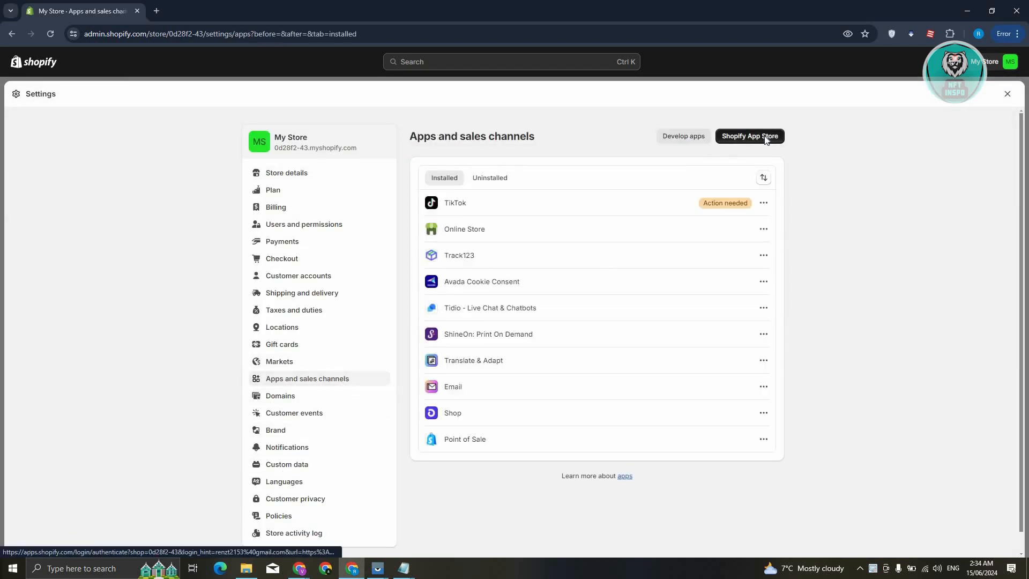
Step: Search the App Store for 'tydal' and start installing TYDAL Product Reviews App
{"action": "left_click", "coordinate": [750, 136]}
{"action": "type", "text": "tydal"}
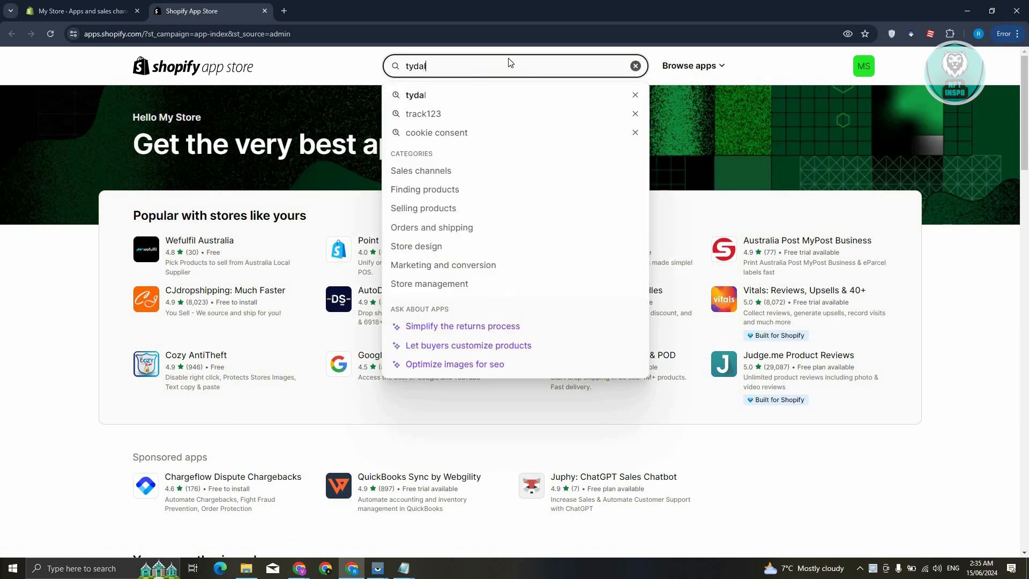
{"action": "key", "text": "Enter"}
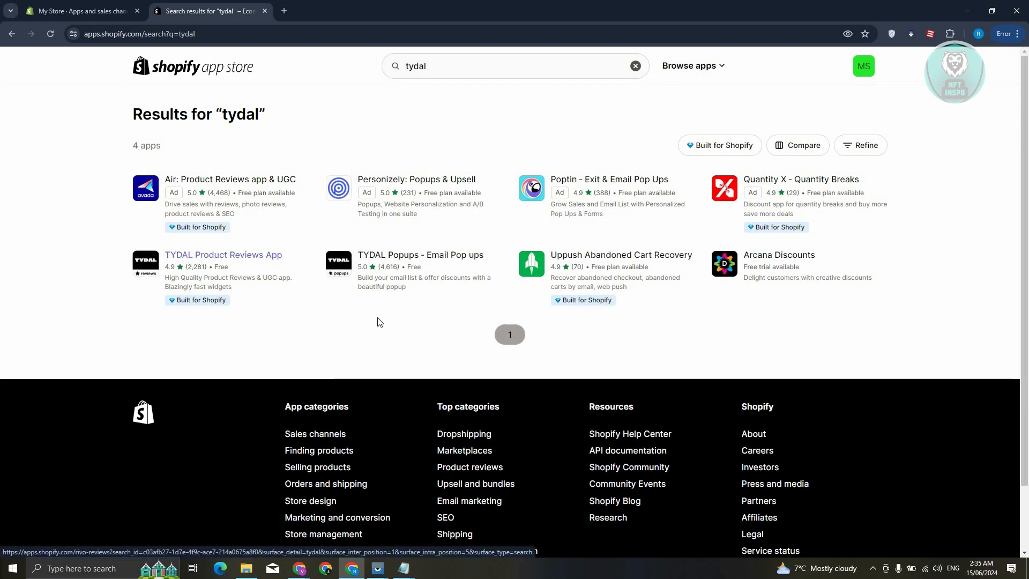
{"action": "left_click", "coordinate": [223, 255]}
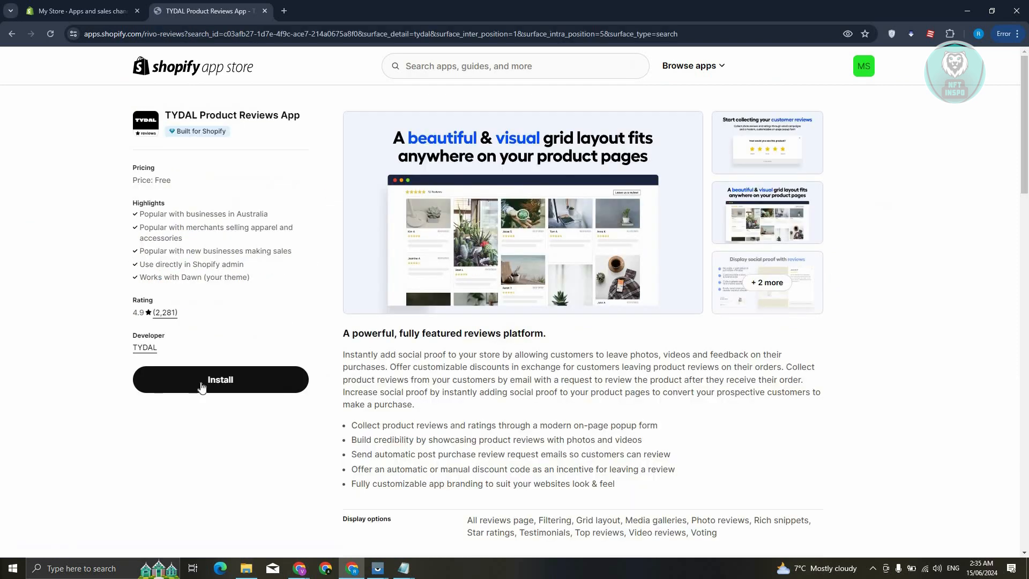
{"action": "left_click", "coordinate": [219, 379]}
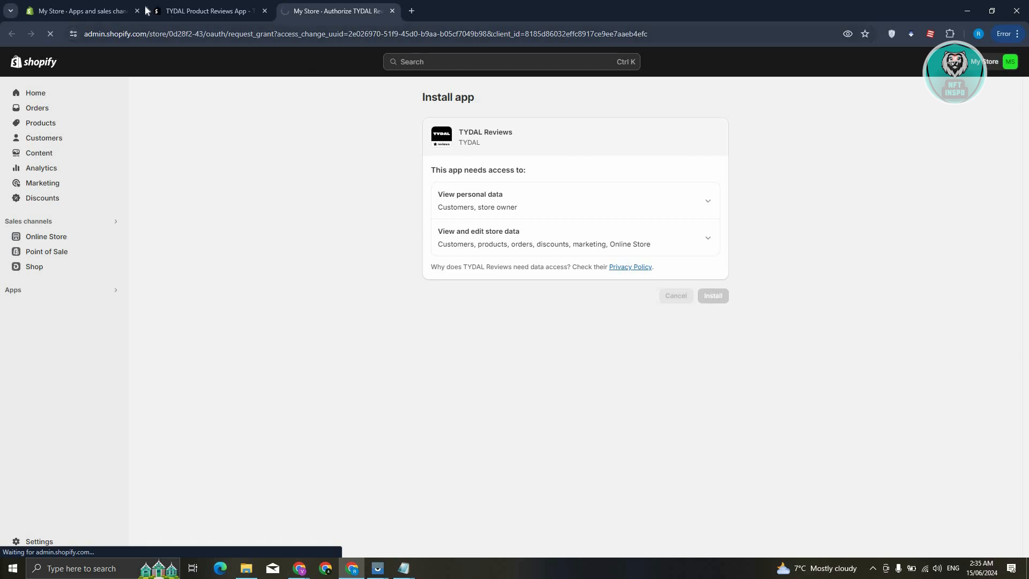
{"action": "mouse_move", "coordinate": [81, 11]}
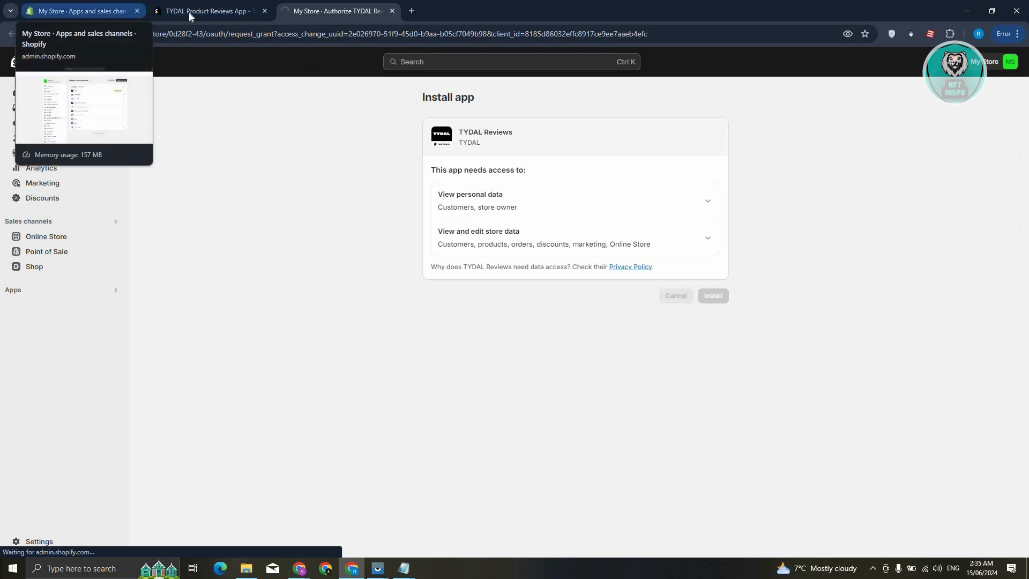
Step: Approve TYDAL Reviews' data access to install it, then start its setup wizard
{"action": "left_click", "coordinate": [712, 296]}
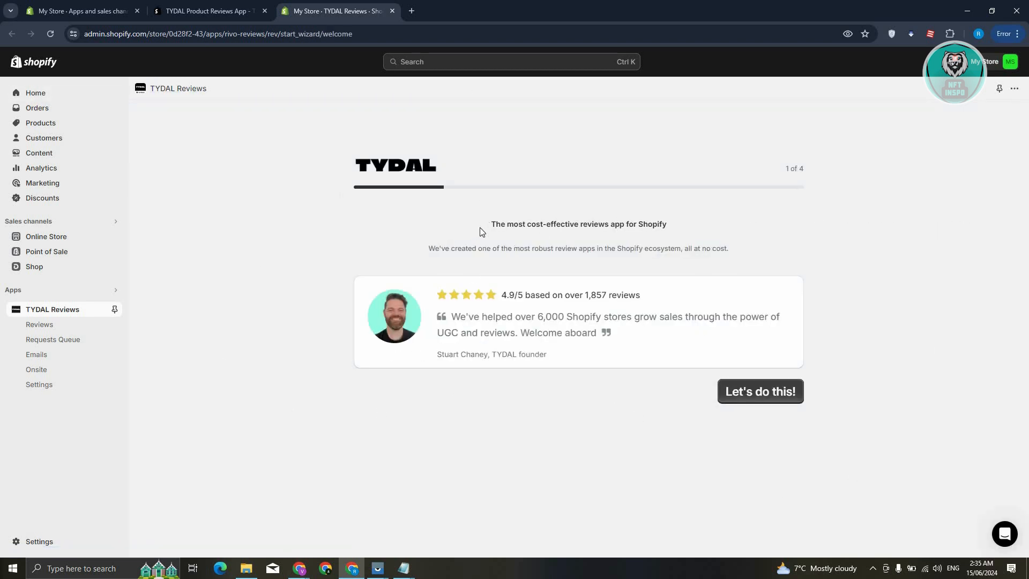
{"action": "mouse_move", "coordinate": [757, 434]}
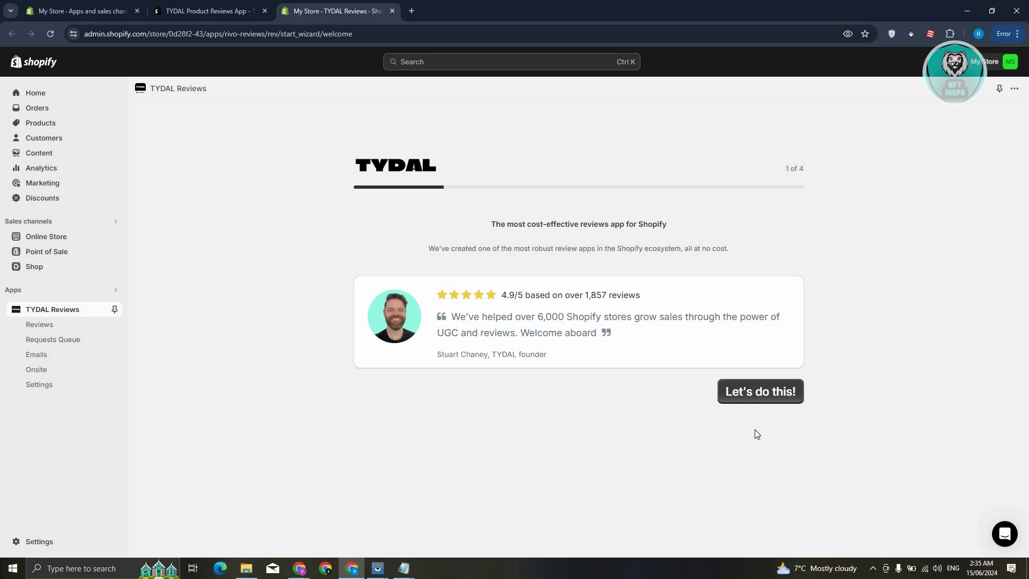
{"action": "left_click", "coordinate": [760, 391]}
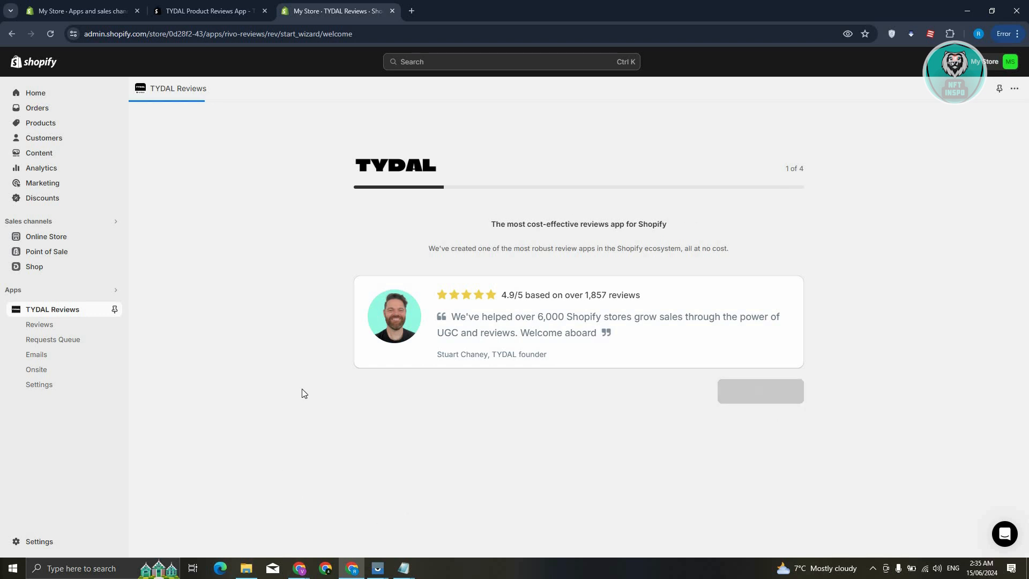
Step: Keep TYDAL's default brand colours and gold star colour and continue
{"action": "left_click", "coordinate": [760, 391]}
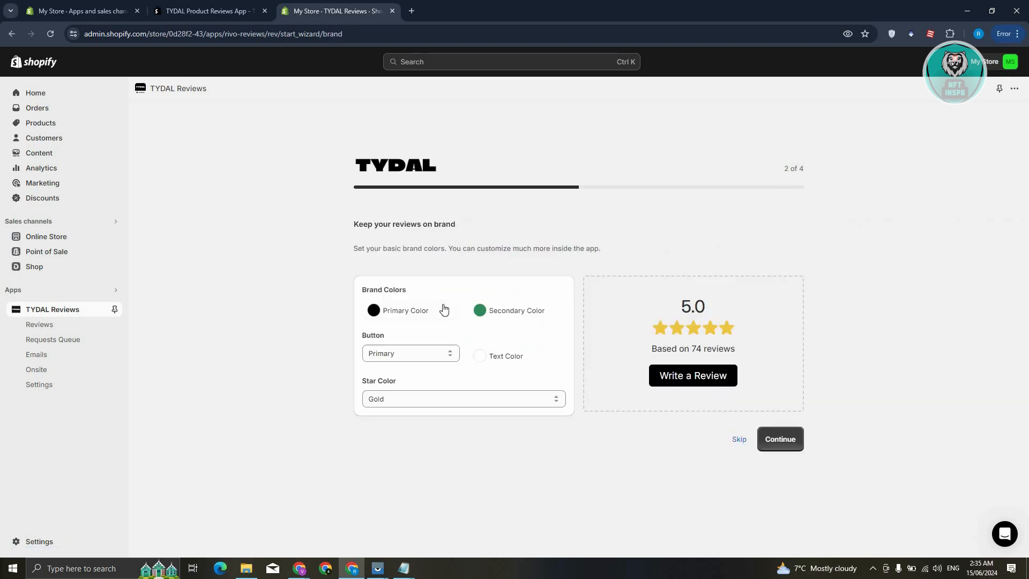
{"action": "left_click", "coordinate": [373, 311]}
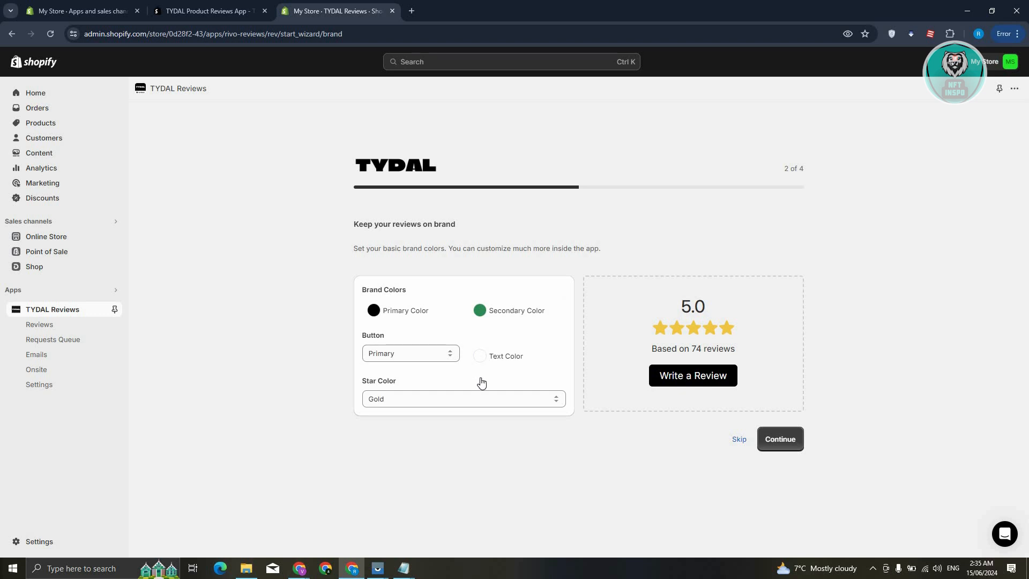
{"action": "mouse_move", "coordinate": [459, 397]}
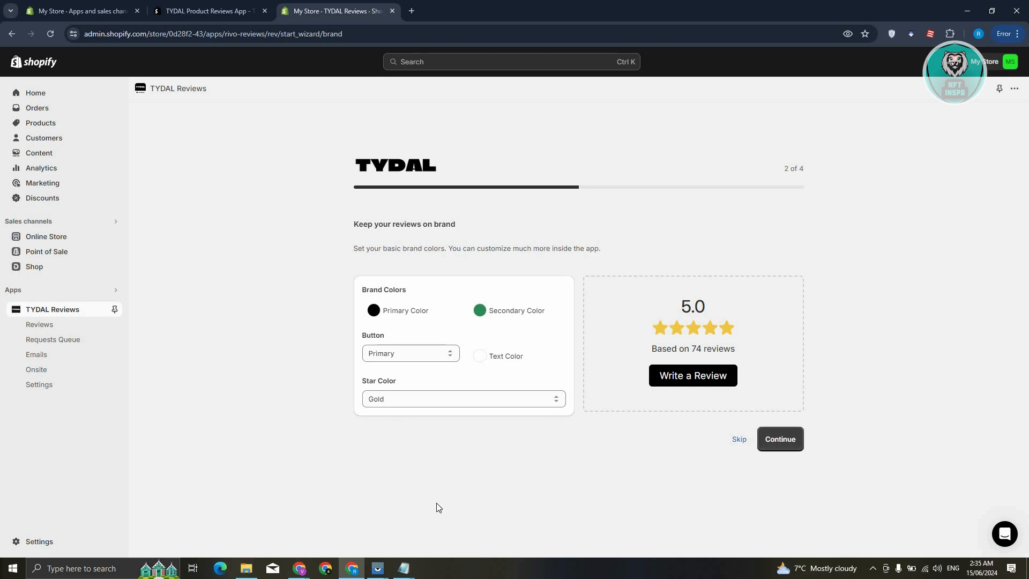
{"action": "left_click", "coordinate": [781, 439]}
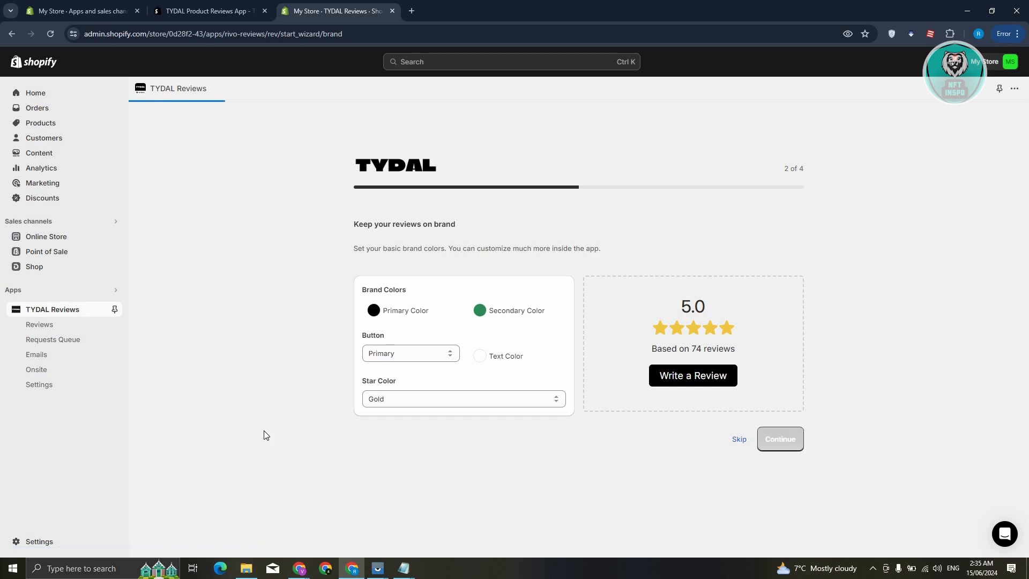
Step: Leave the review request email delay at 14 days and continue to step 4
{"action": "left_click", "coordinate": [780, 438]}
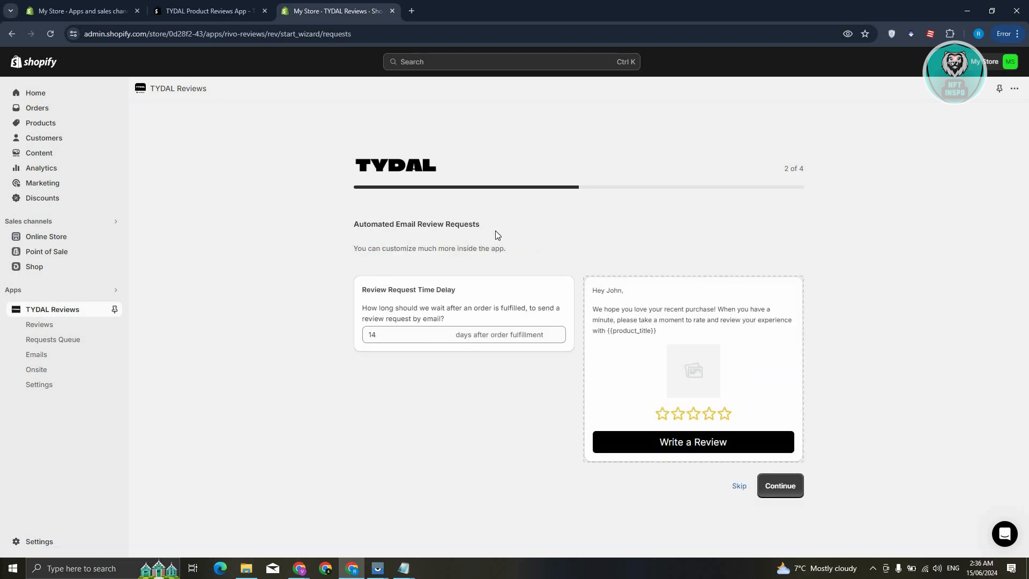
{"action": "left_click", "coordinate": [384, 334]}
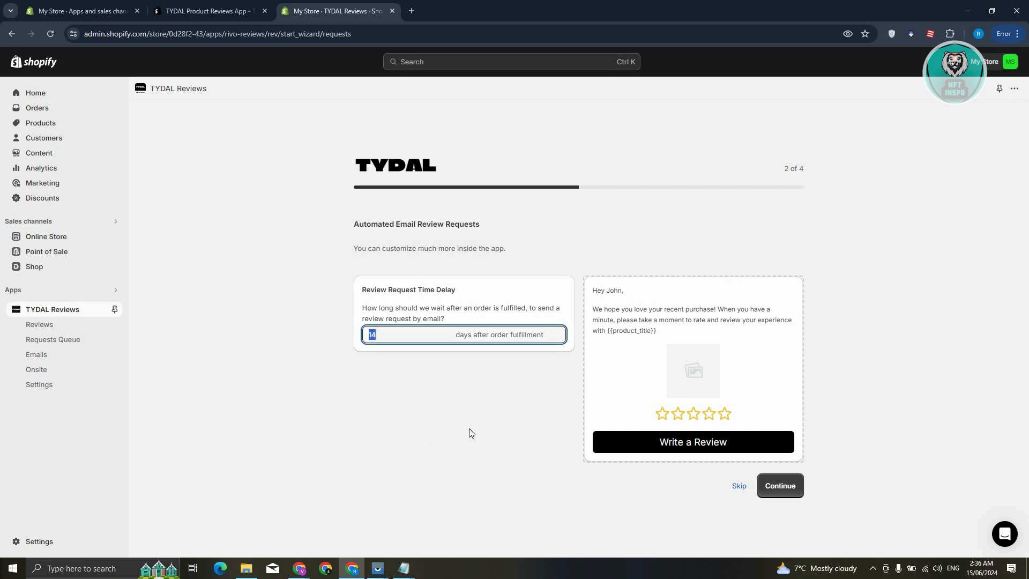
{"action": "mouse_move", "coordinate": [392, 286]}
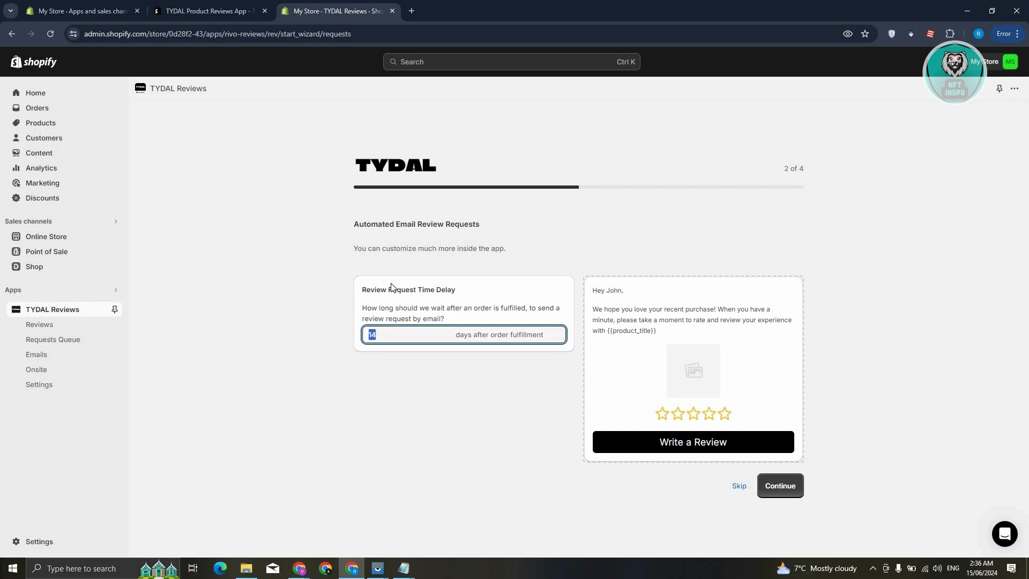
{"action": "mouse_move", "coordinate": [691, 450]}
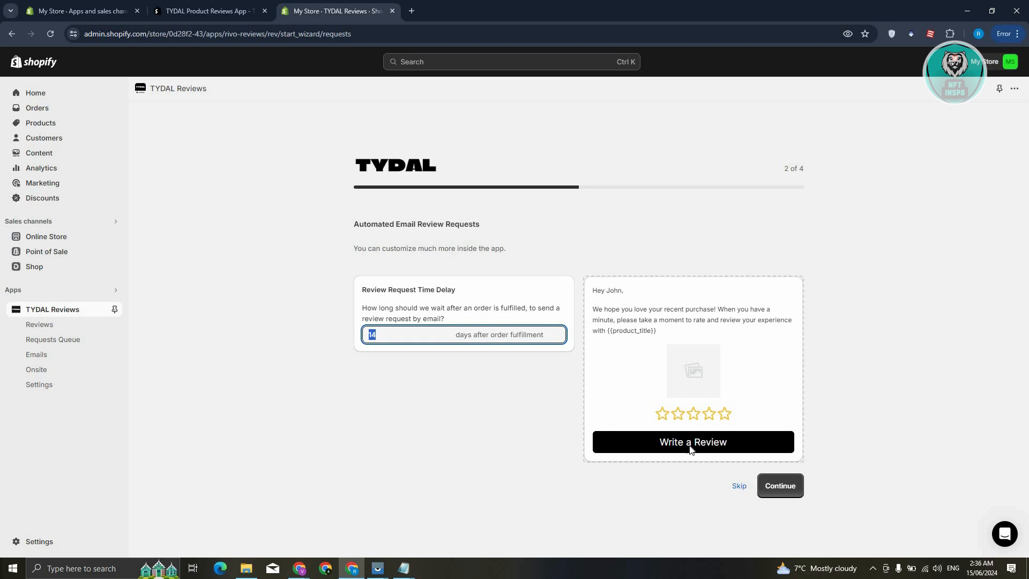
{"action": "left_click", "coordinate": [443, 363]}
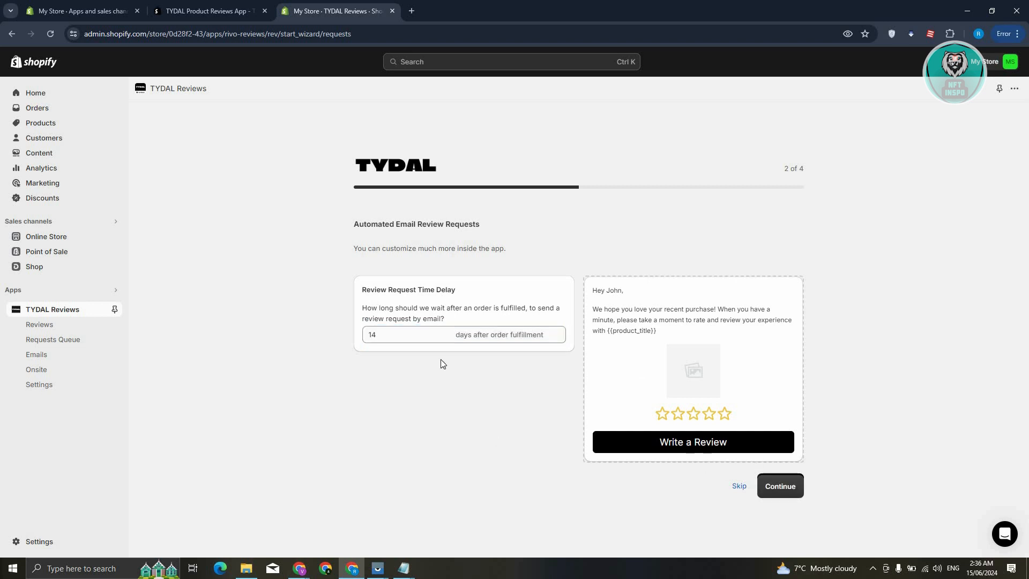
{"action": "left_click", "coordinate": [779, 486]}
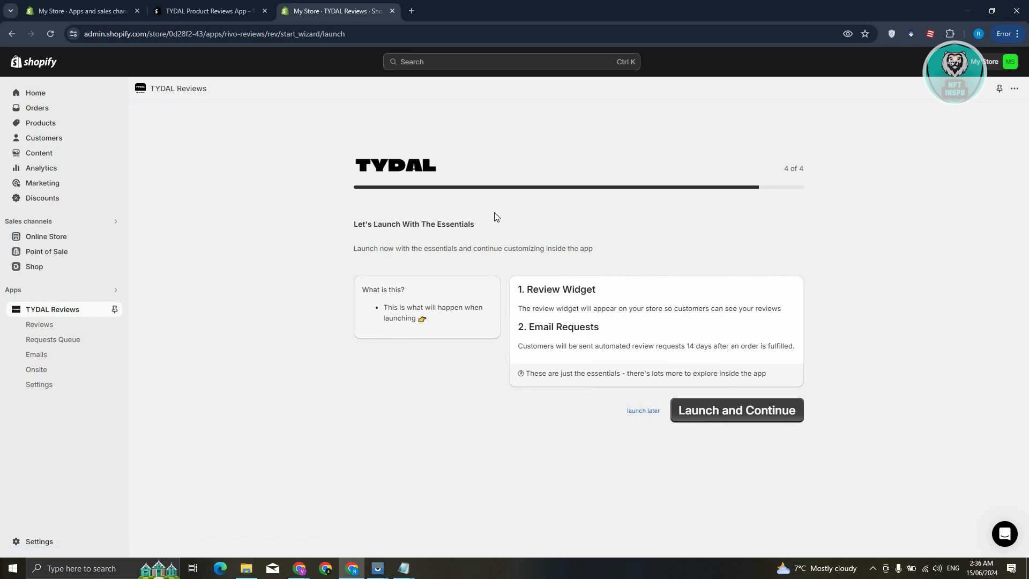
{"action": "mouse_move", "coordinate": [438, 288]}
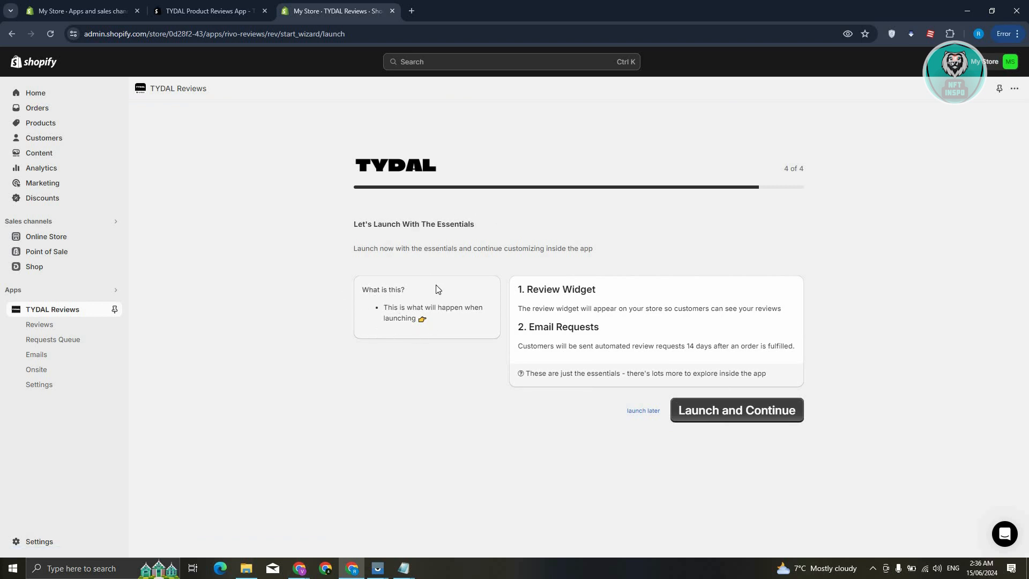
{"action": "mouse_move", "coordinate": [555, 262]}
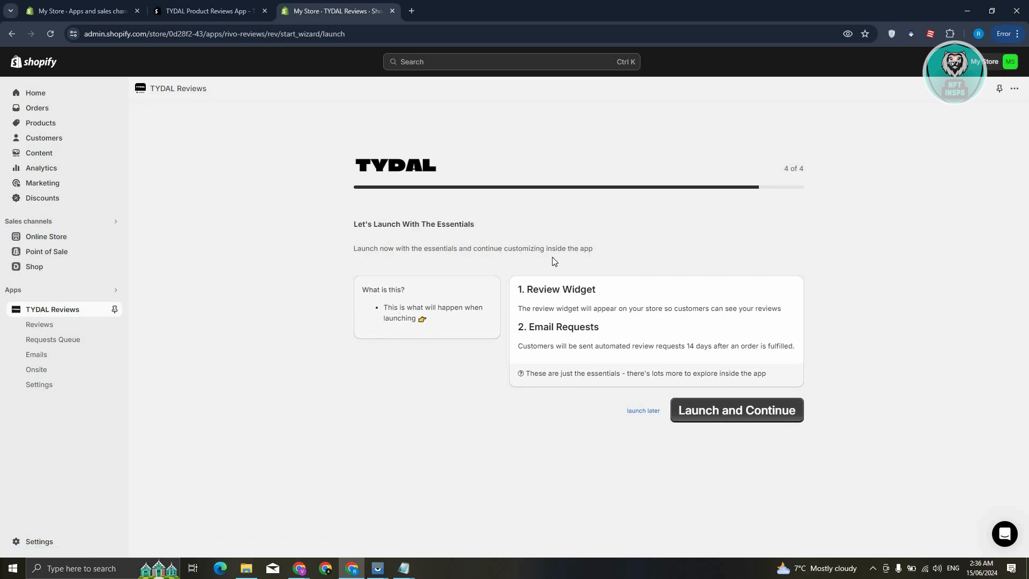
{"action": "mouse_move", "coordinate": [735, 411]}
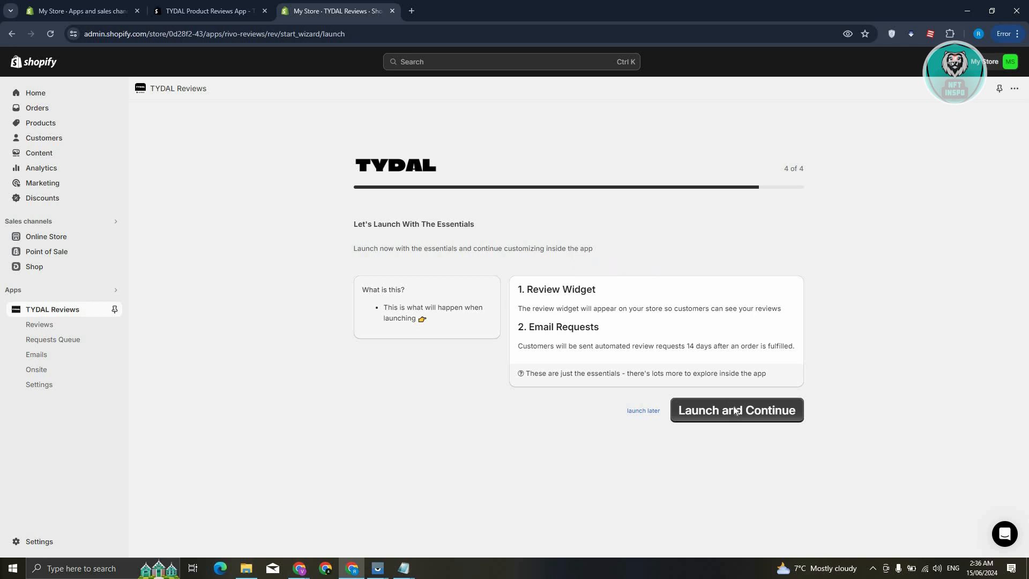
Step: Launch the review widget and request emails, reaching the TYDAL dashboard
{"action": "left_click", "coordinate": [737, 410]}
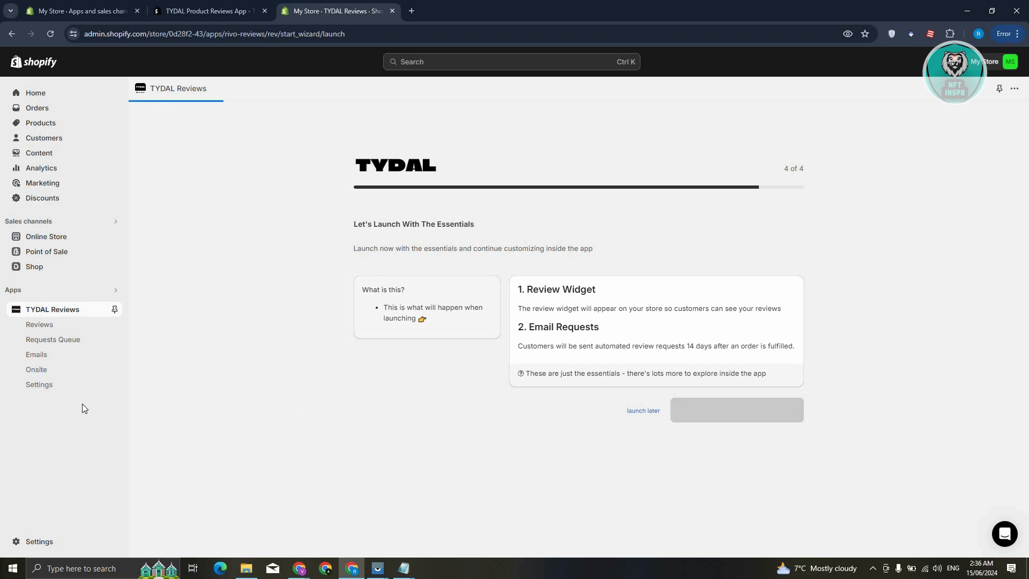
{"action": "left_click", "coordinate": [736, 410]}
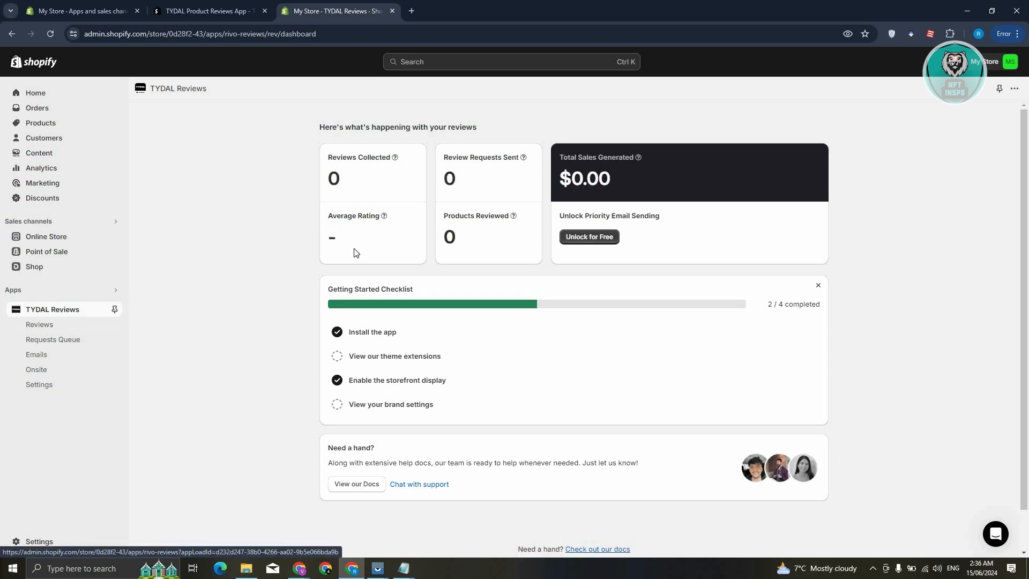
{"action": "mouse_move", "coordinate": [536, 153]}
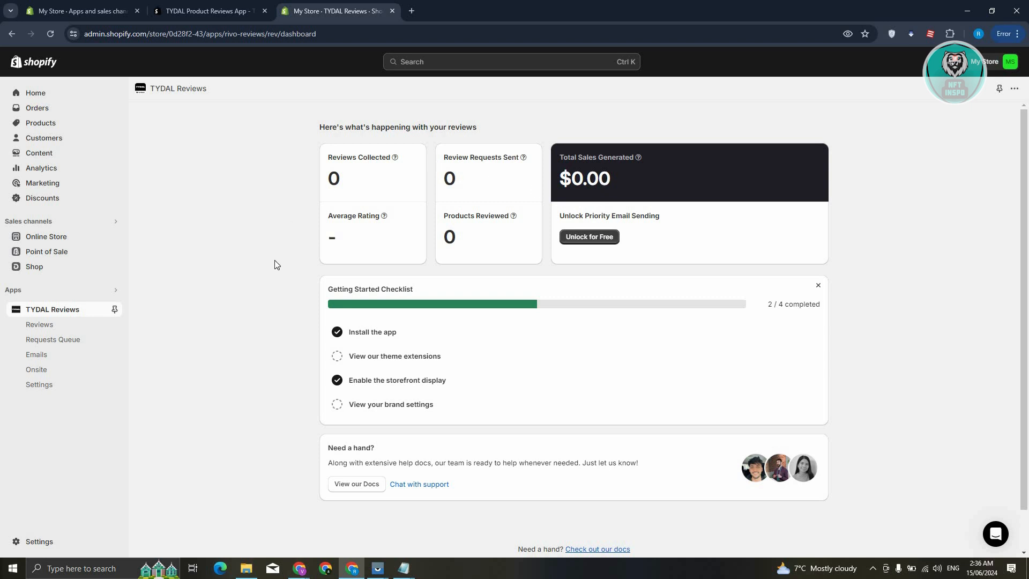
{"action": "mouse_move", "coordinate": [345, 402]}
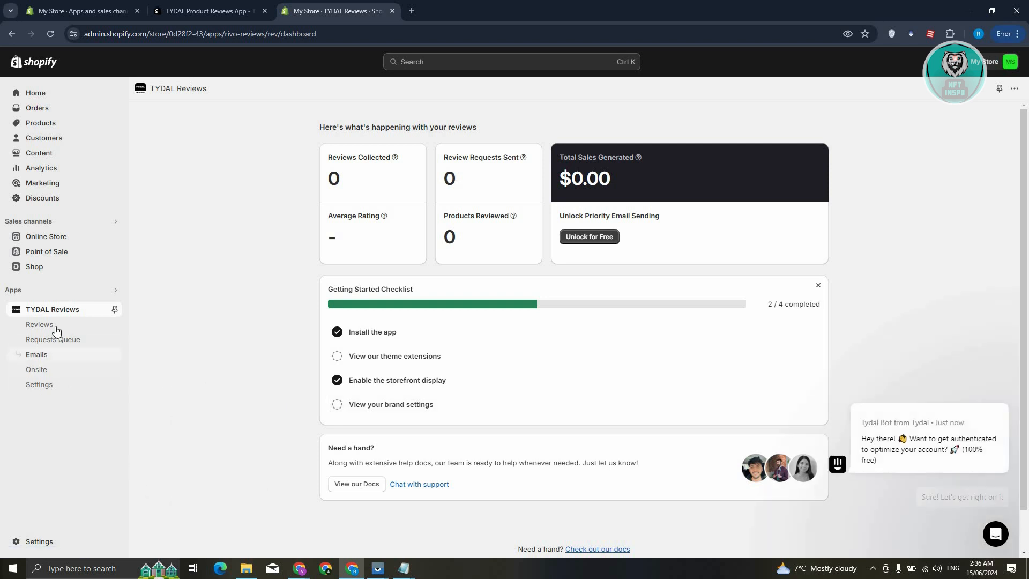
Step: Open TYDAL Reviews' Reviews section from the left sidebar
{"action": "left_click", "coordinate": [39, 324]}
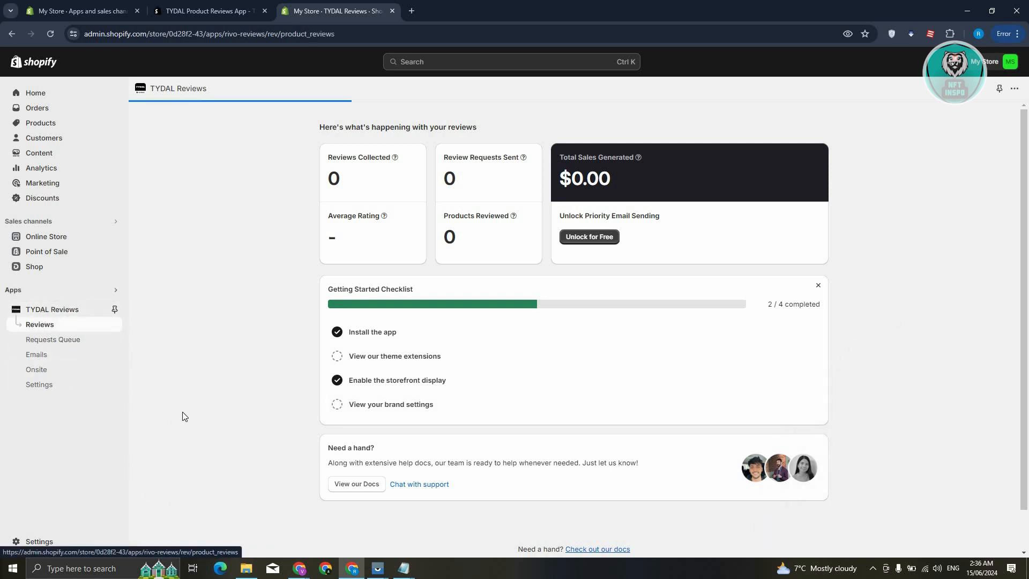
Step: Filter the TYDAL reviews list to Published, which shows no reviews
{"action": "left_click", "coordinate": [39, 324]}
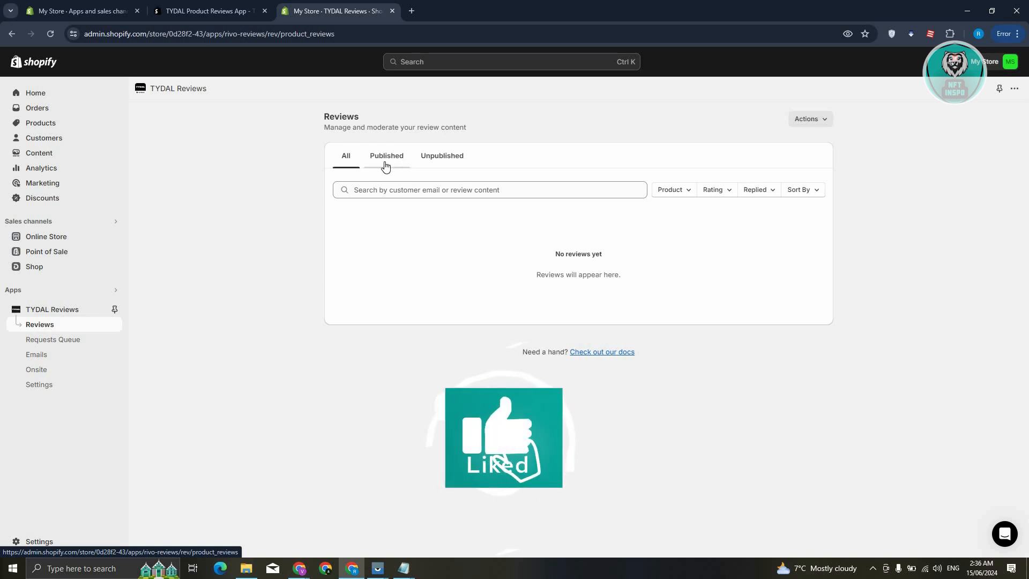
{"action": "left_click", "coordinate": [387, 156]}
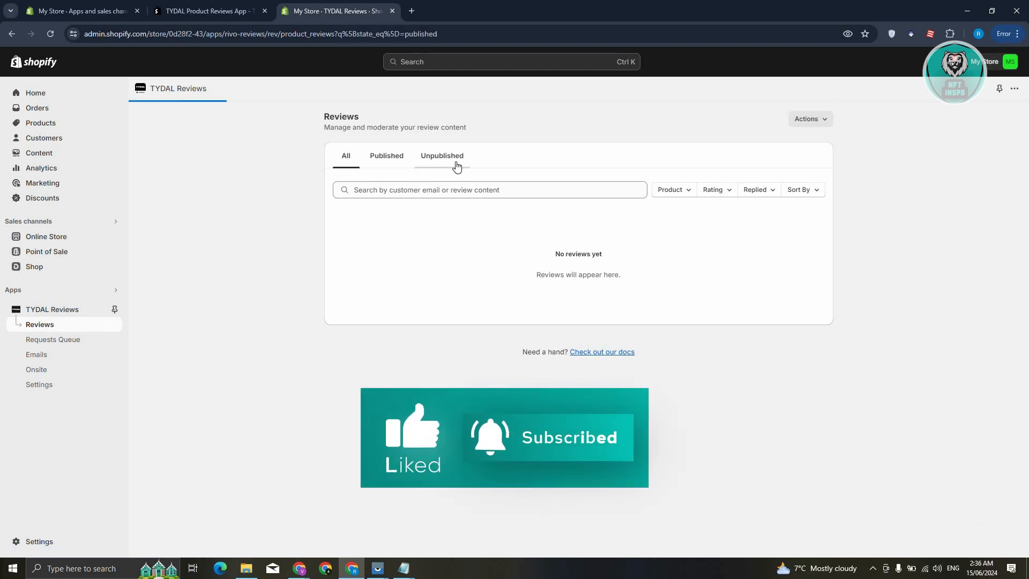
{"action": "left_click", "coordinate": [386, 156]}
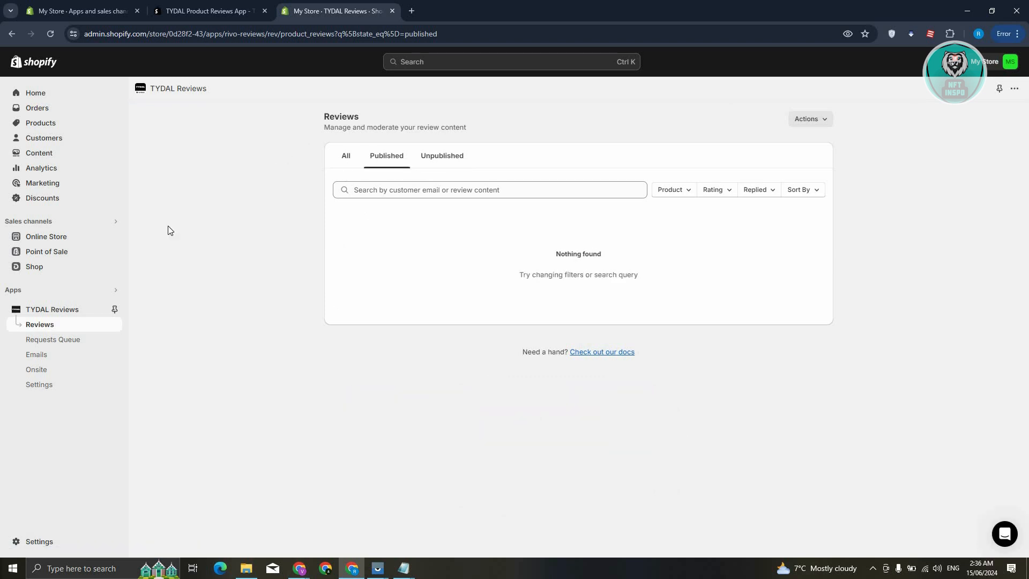
{"action": "mouse_move", "coordinate": [91, 350]}
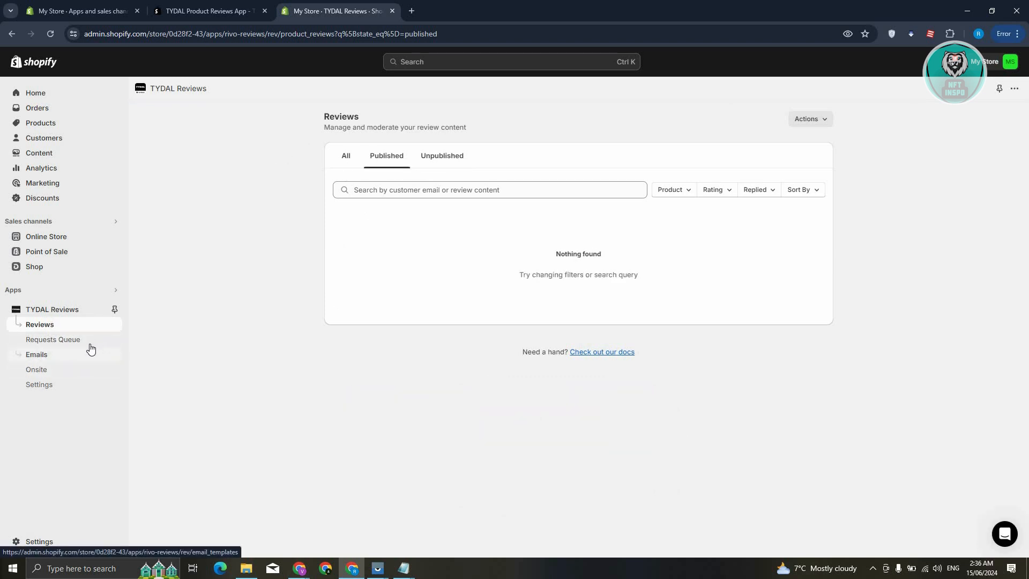
{"action": "left_click", "coordinate": [53, 339]}
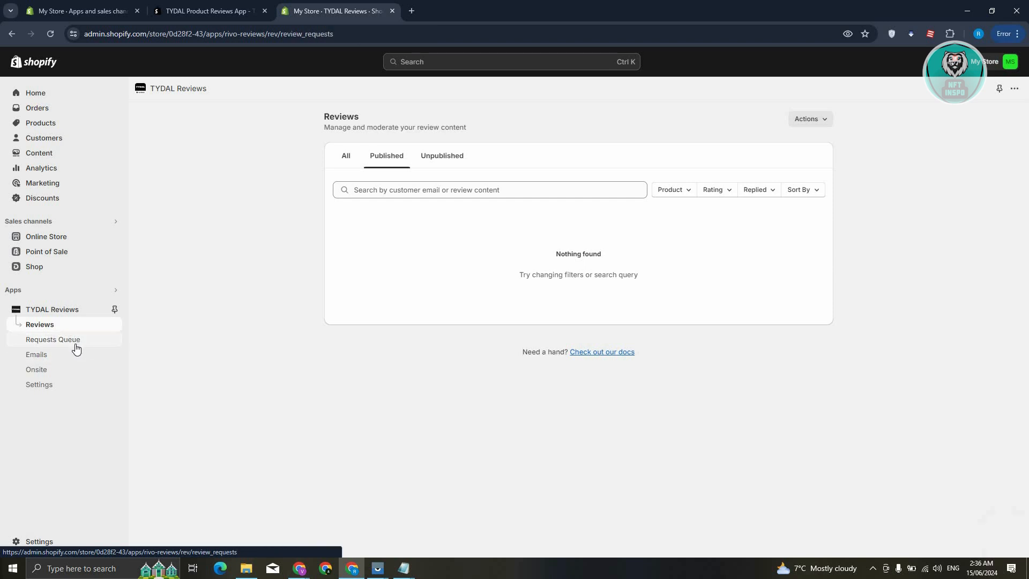
Step: View TYDAL's Requests Queue, empty until orders are placed
{"action": "left_click", "coordinate": [53, 340]}
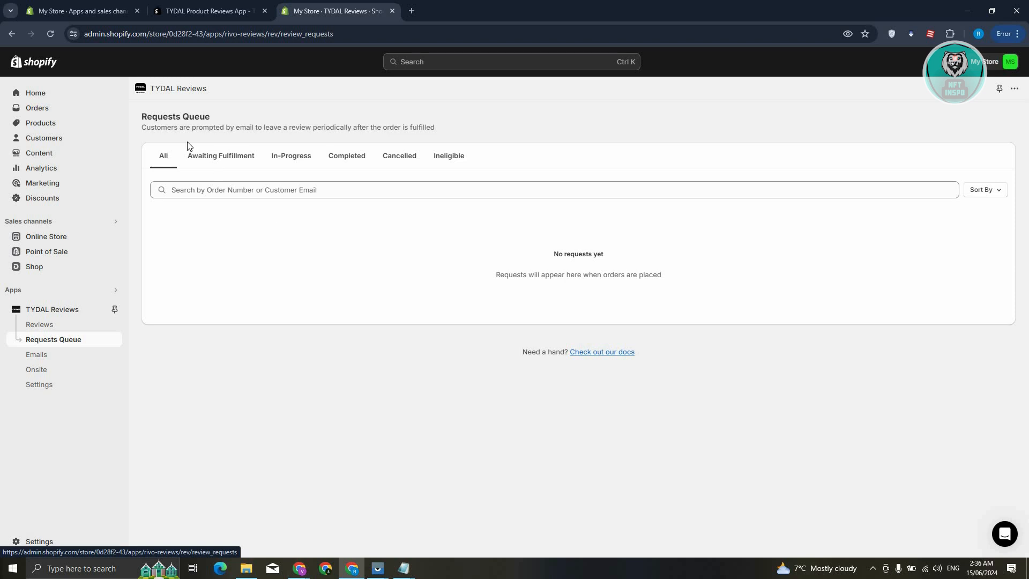
{"action": "mouse_move", "coordinate": [387, 140]}
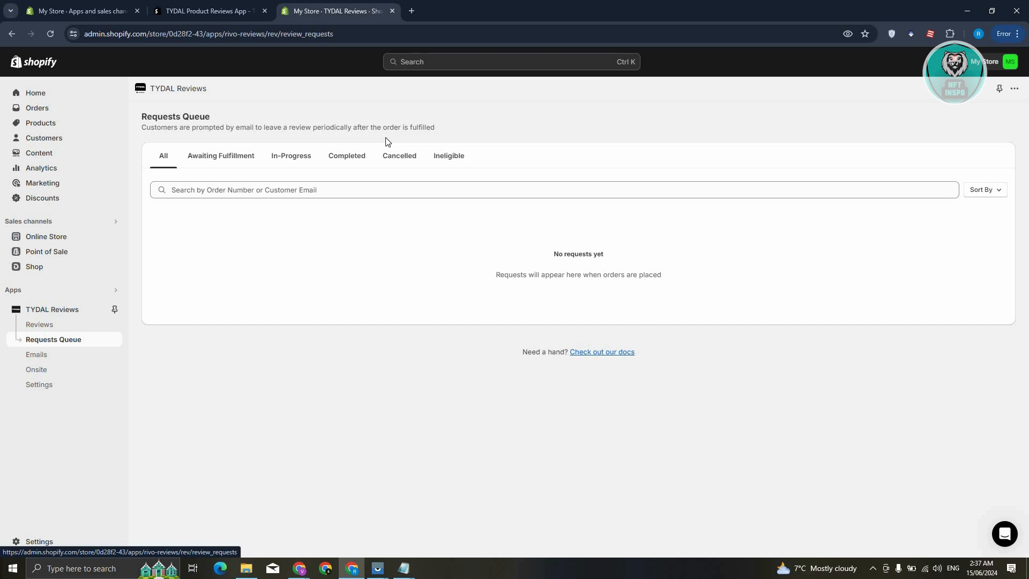
{"action": "mouse_move", "coordinate": [261, 257]}
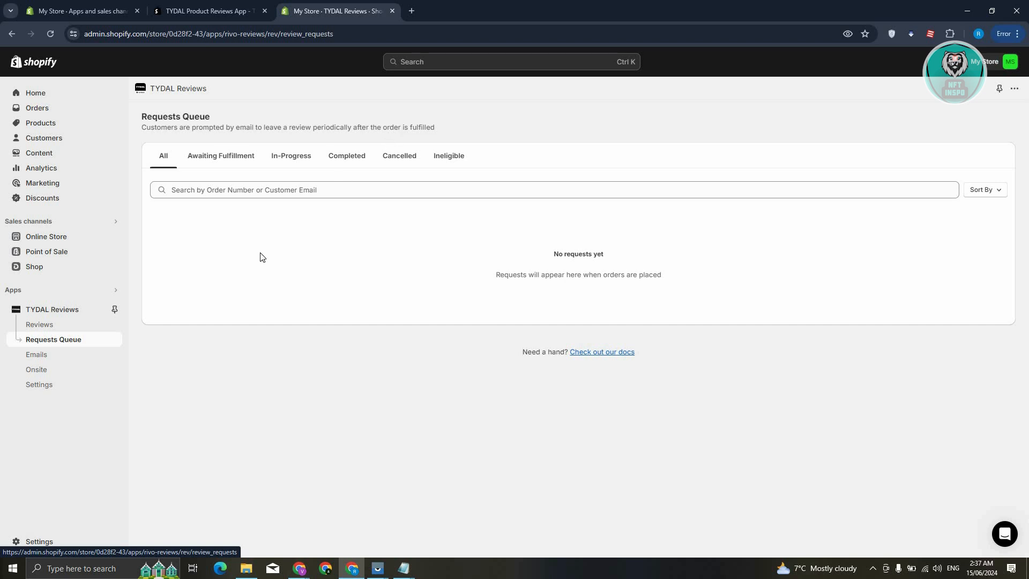
{"action": "mouse_move", "coordinate": [60, 366]}
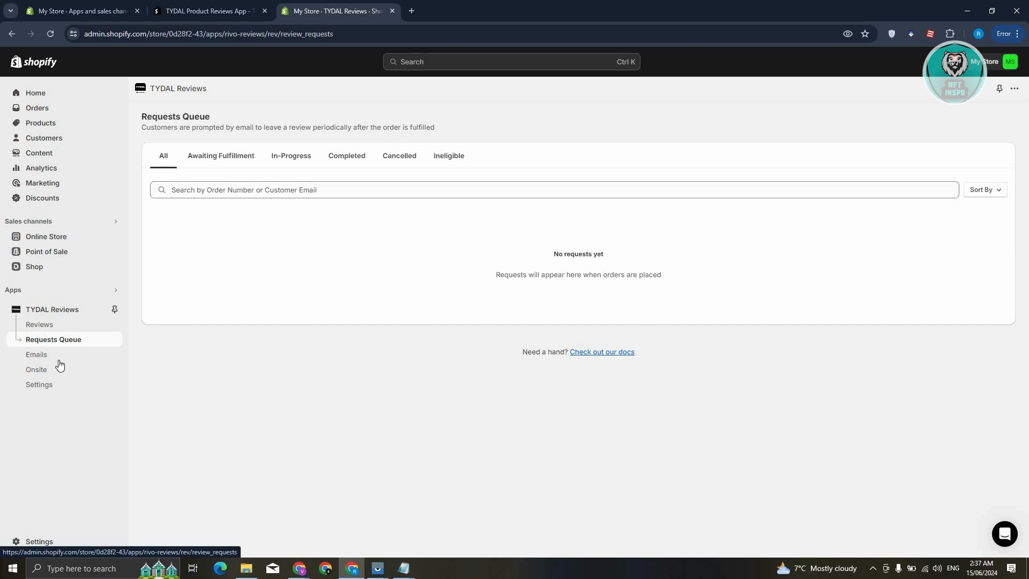
Step: Open TYDAL Emails: Review Request and Follow Up on, Discount and Reply off
{"action": "left_click", "coordinate": [37, 355]}
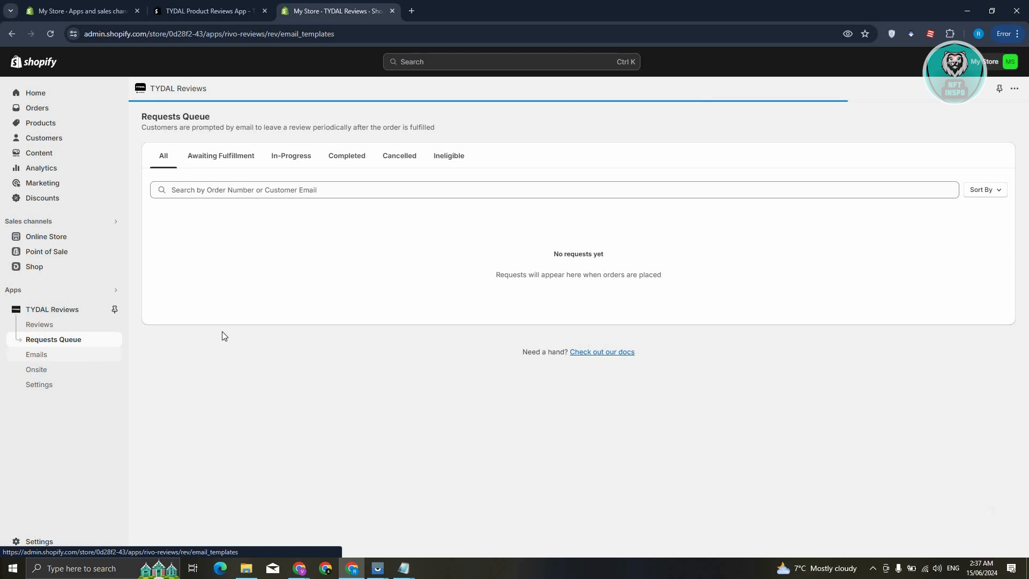
{"action": "left_click", "coordinate": [36, 354]}
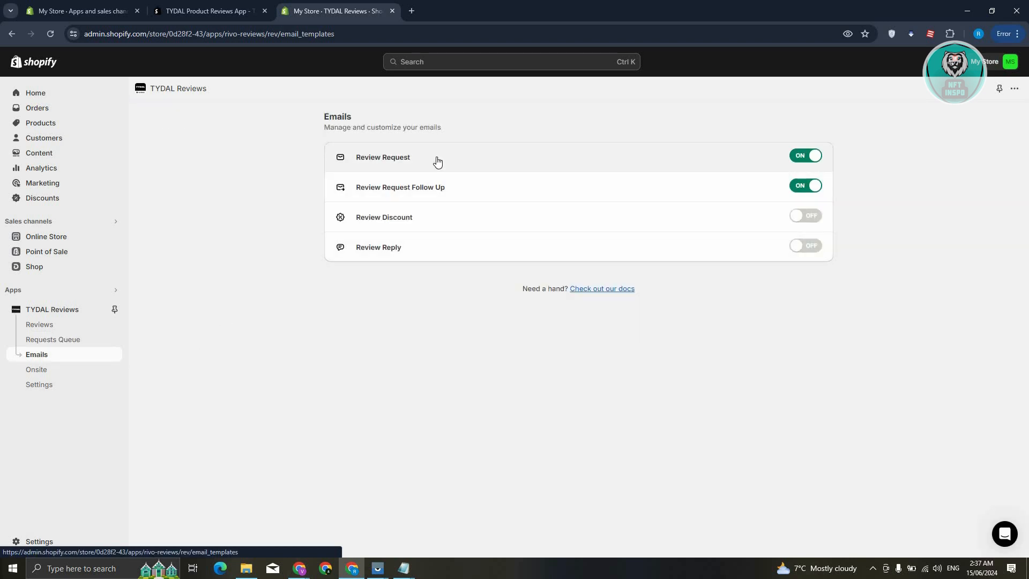
{"action": "mouse_move", "coordinate": [434, 191]}
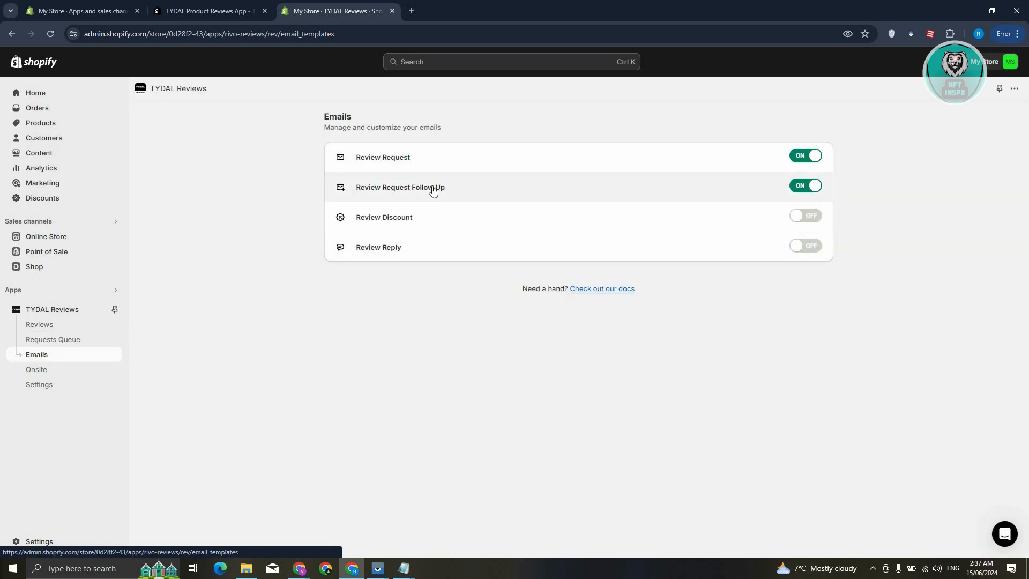
{"action": "mouse_move", "coordinate": [578, 226]}
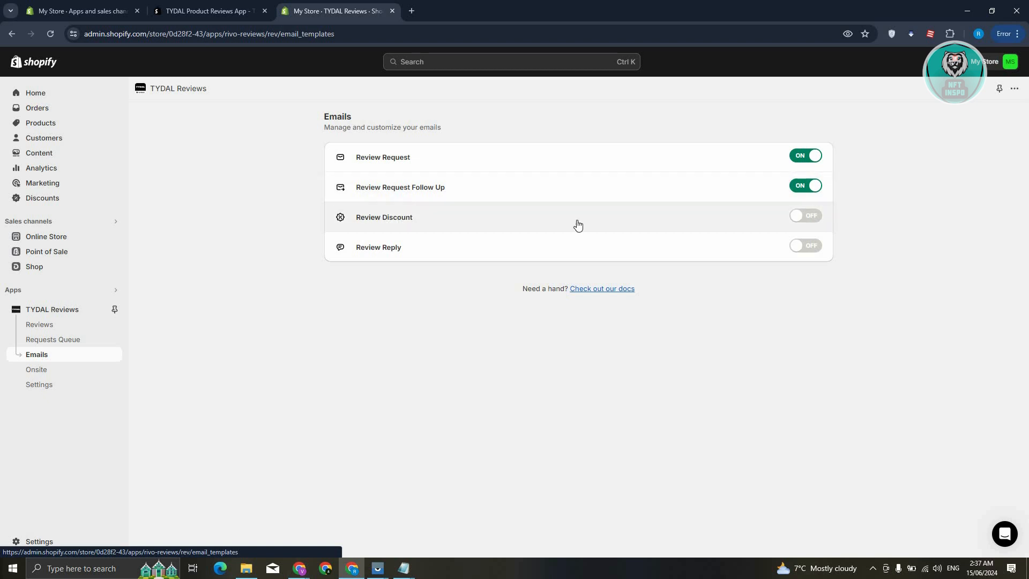
{"action": "mouse_move", "coordinate": [791, 257]}
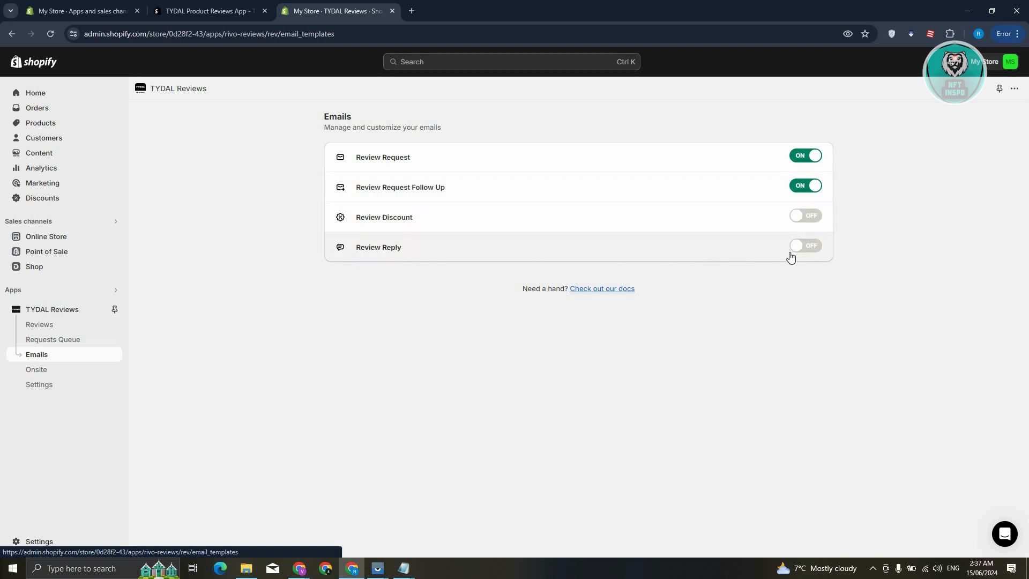
{"action": "mouse_move", "coordinate": [514, 153]}
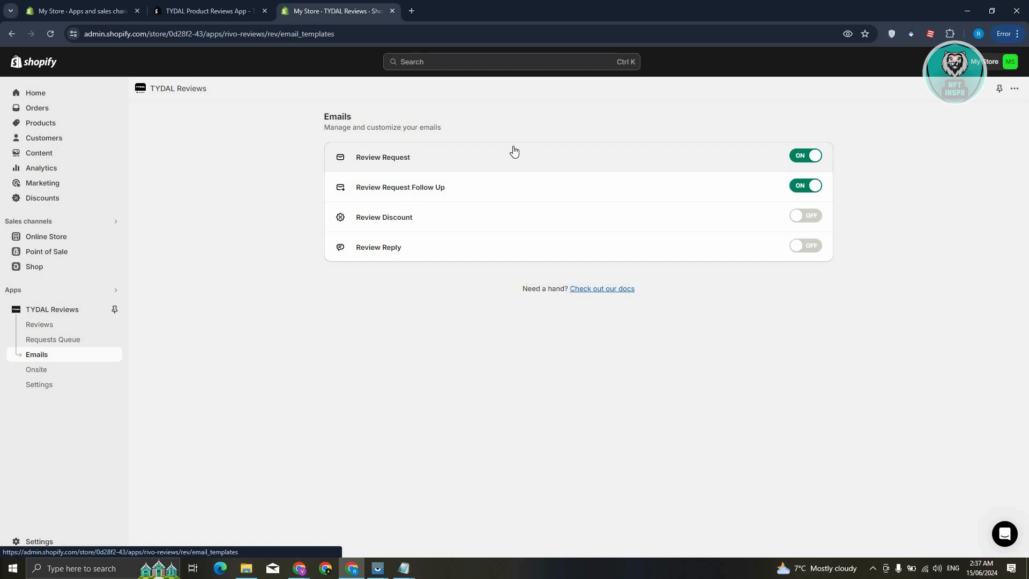
{"action": "mouse_move", "coordinate": [538, 173]}
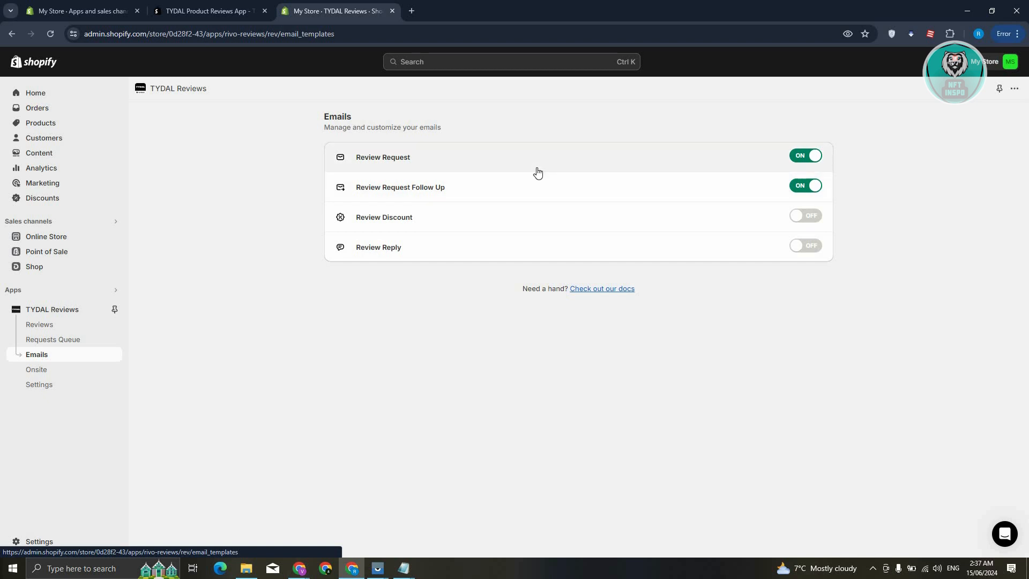
{"action": "mouse_move", "coordinate": [261, 420]}
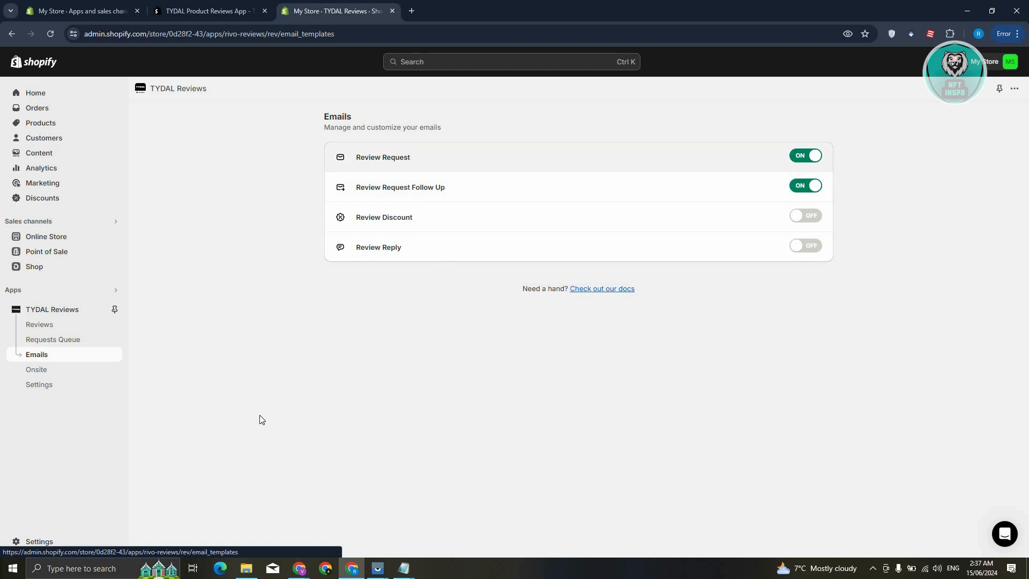
Step: Review TYDAL's Onsite Display options, with product page widget and title stars enabled
{"action": "left_click", "coordinate": [37, 369]}
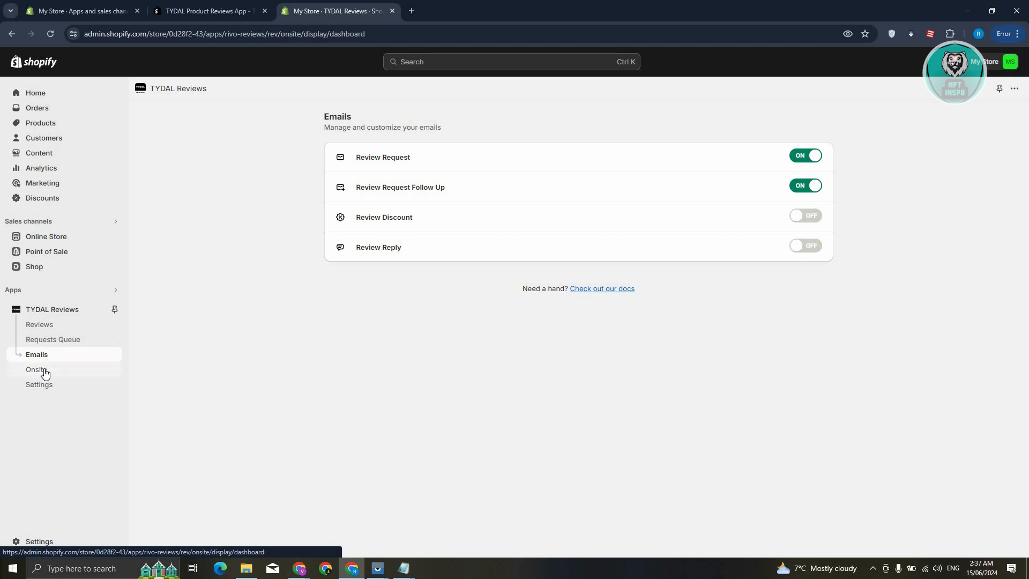
{"action": "left_click", "coordinate": [37, 369]}
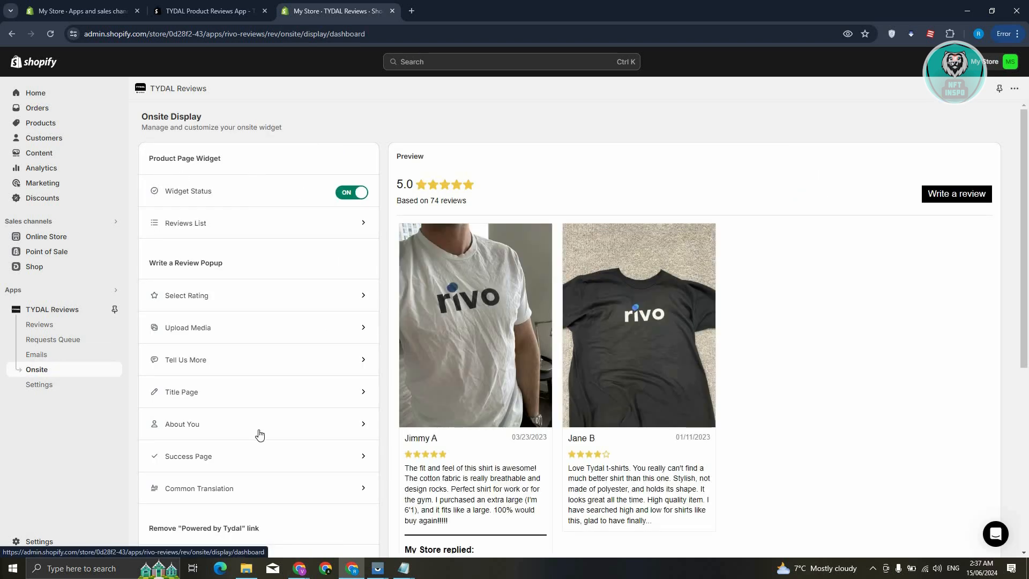
{"action": "mouse_move", "coordinate": [133, 313]}
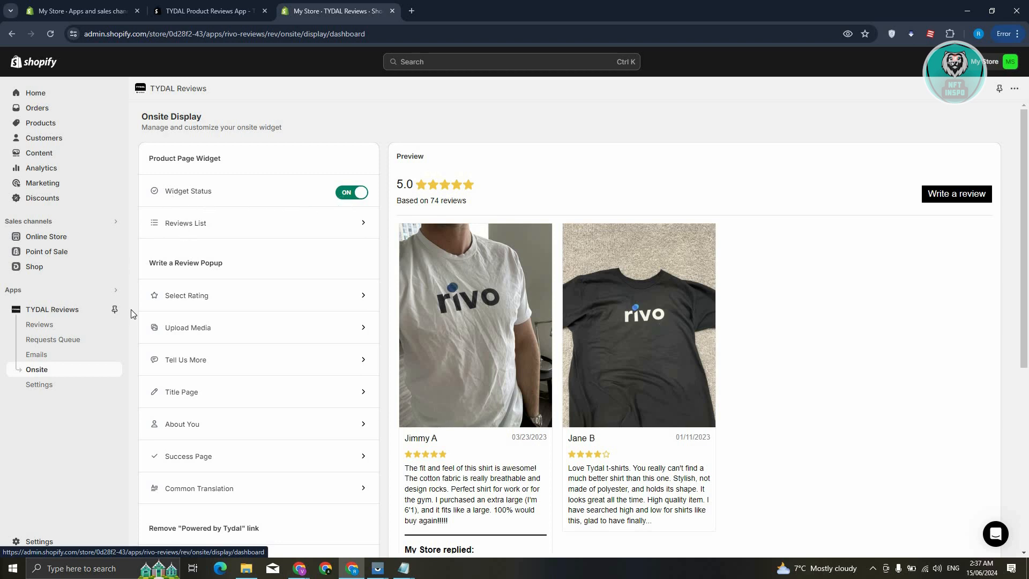
{"action": "scroll", "scroll_direction": "down", "scroll_amount": 3}
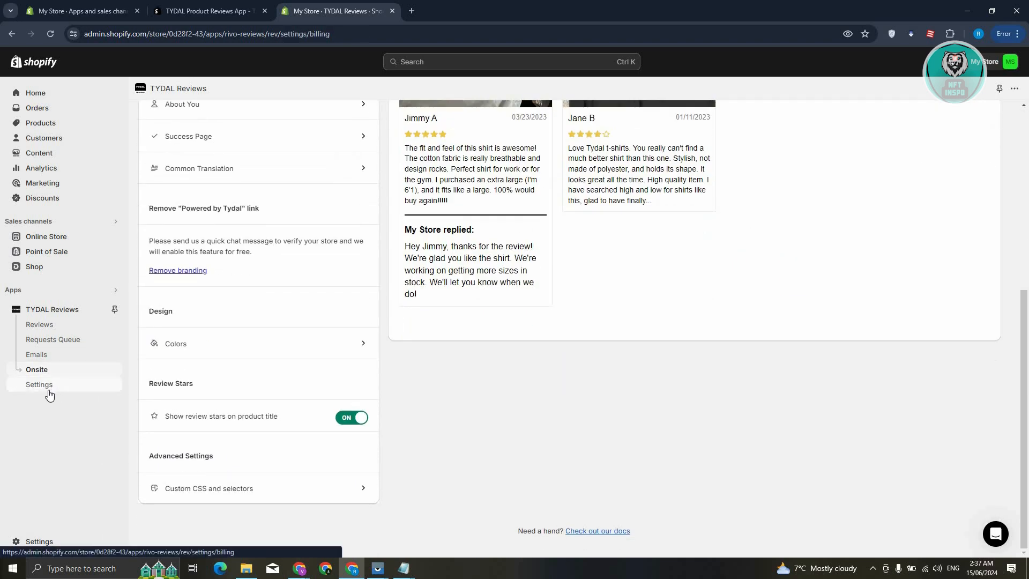
Step: Open TYDAL Reviews Settings, showing the Free plan and settings sections
{"action": "left_click", "coordinate": [39, 385]}
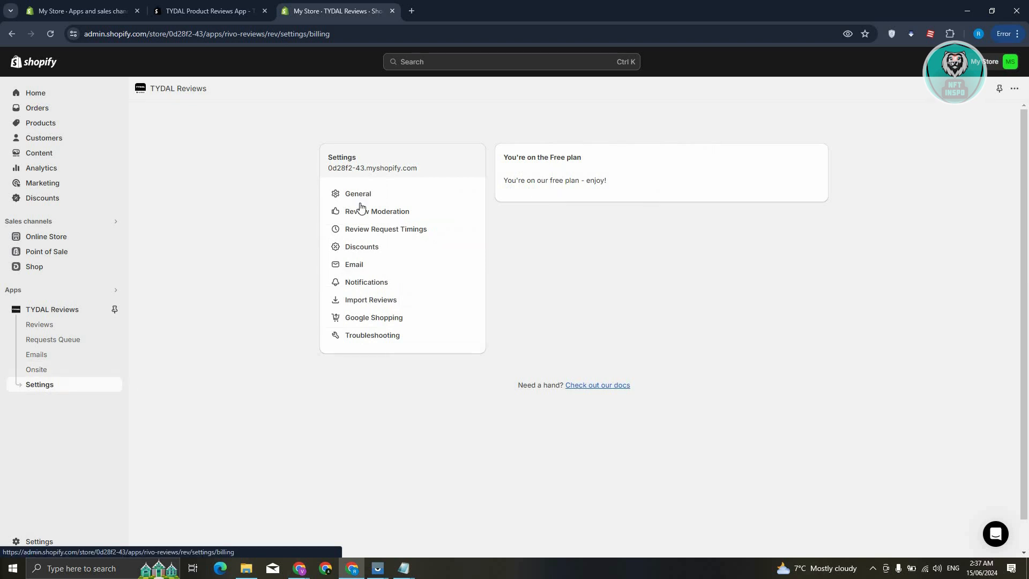
{"action": "mouse_move", "coordinate": [426, 206]}
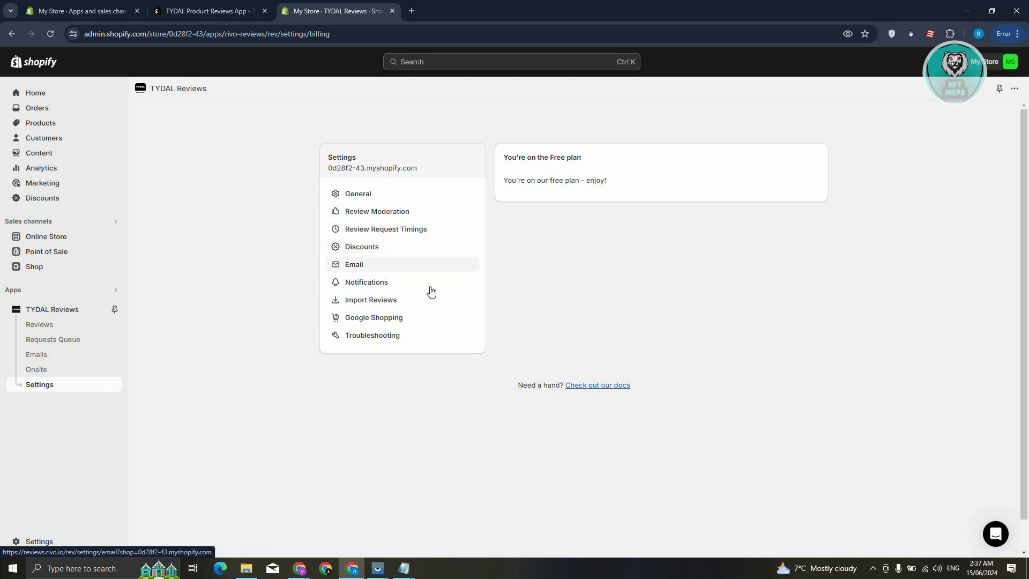
{"action": "mouse_move", "coordinate": [410, 342]}
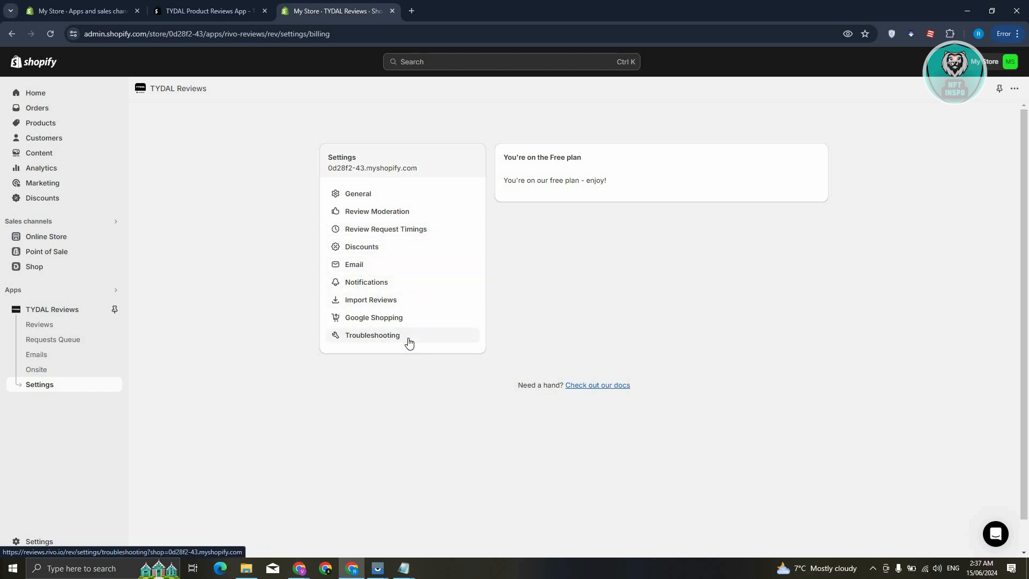
{"action": "mouse_move", "coordinate": [372, 359]}
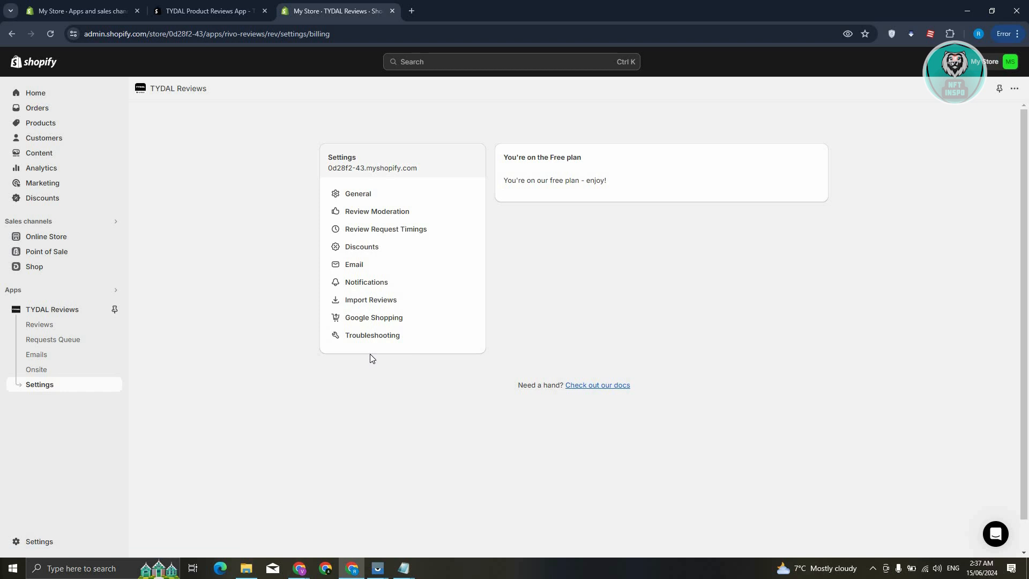
{"action": "mouse_move", "coordinate": [613, 386]}
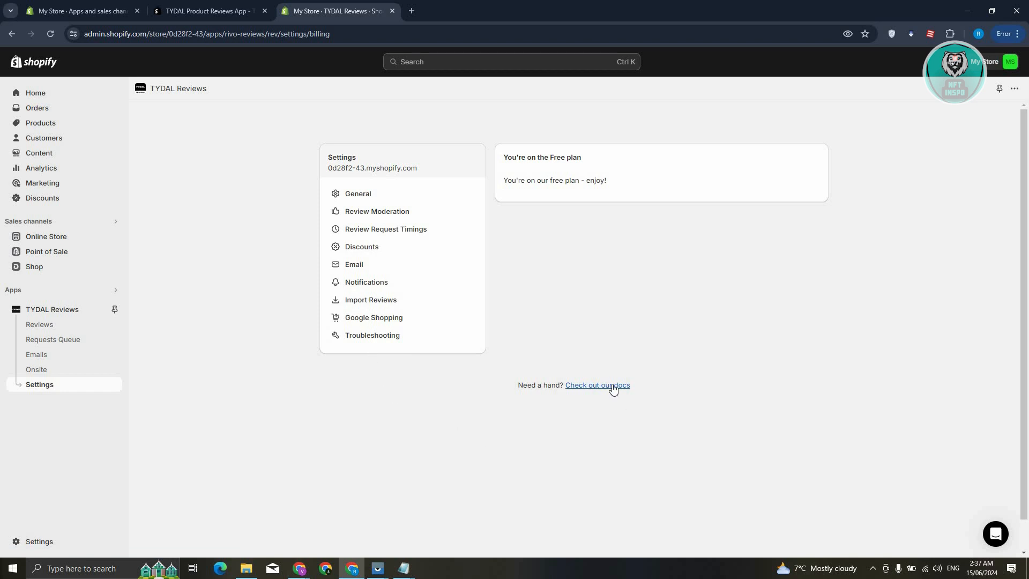
{"action": "mouse_move", "coordinate": [626, 413]}
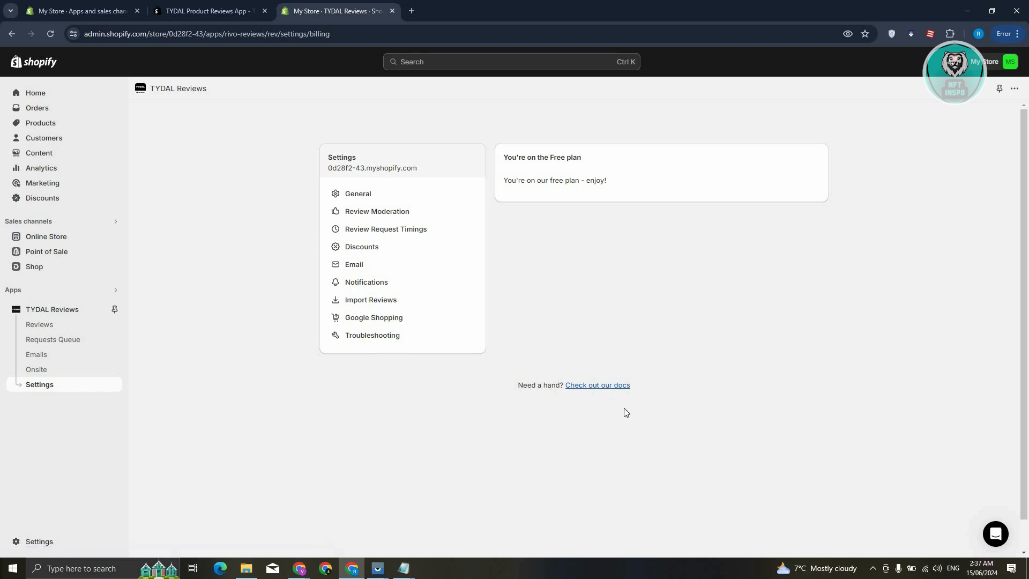
Step: Show TYDAL's Help panel with its search and seven article collections
{"action": "left_click", "coordinate": [995, 534]}
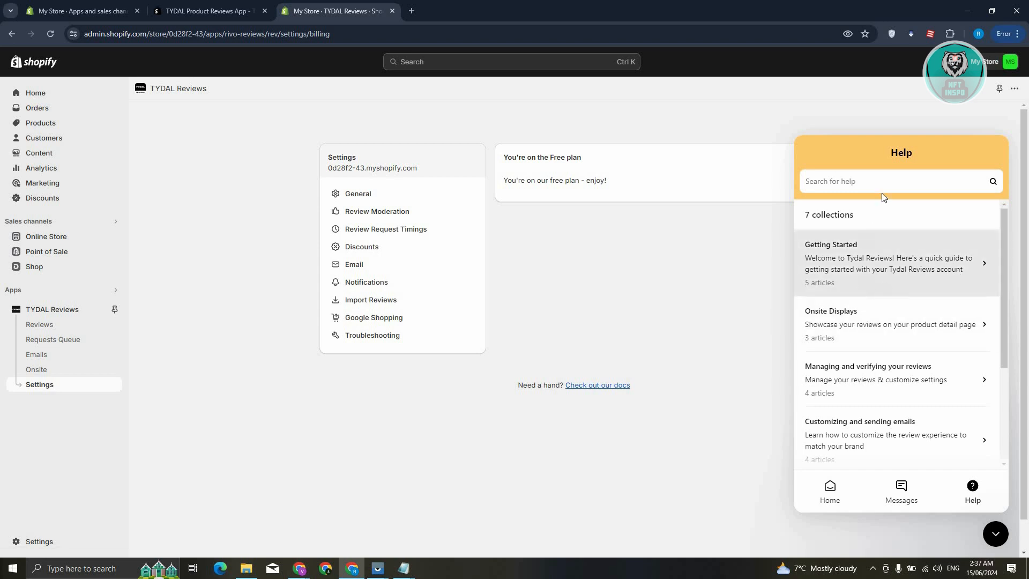
{"action": "mouse_move", "coordinate": [874, 320]}
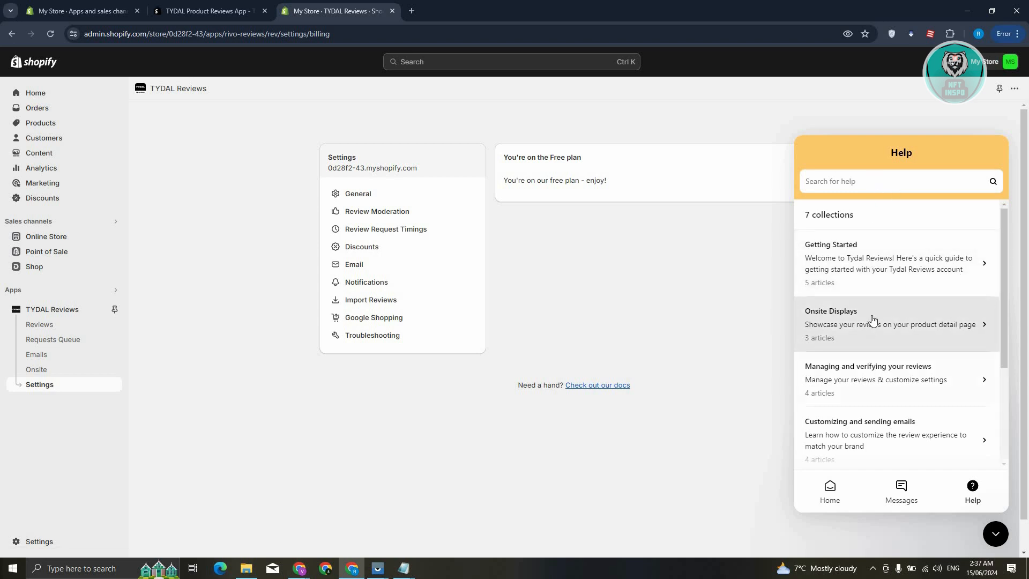
{"action": "mouse_move", "coordinate": [229, 408]}
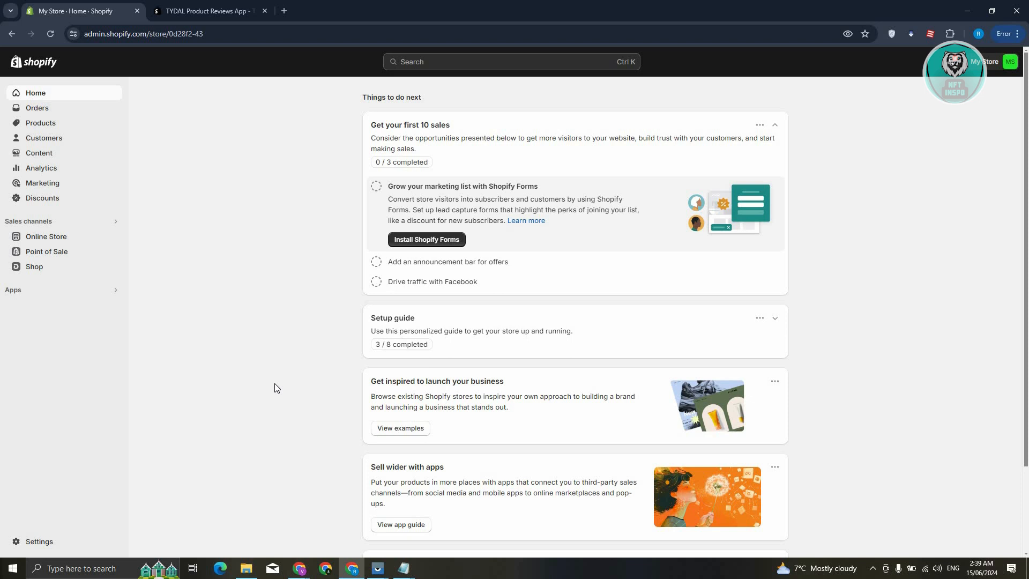
{"action": "mouse_move", "coordinate": [26, 264]}
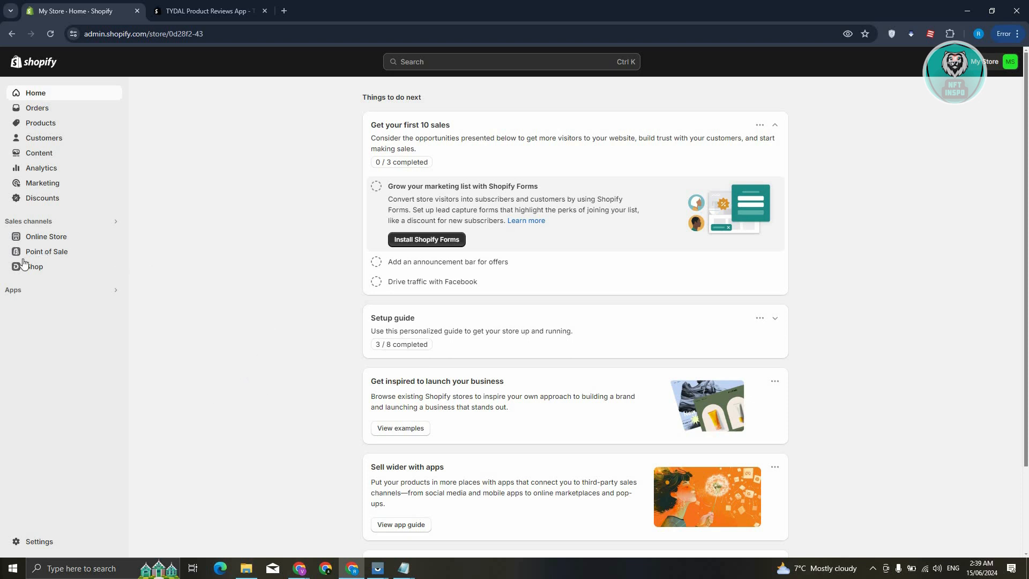
Step: Open the Dawn theme editor on the home page template from Online Store
{"action": "left_click", "coordinate": [46, 236]}
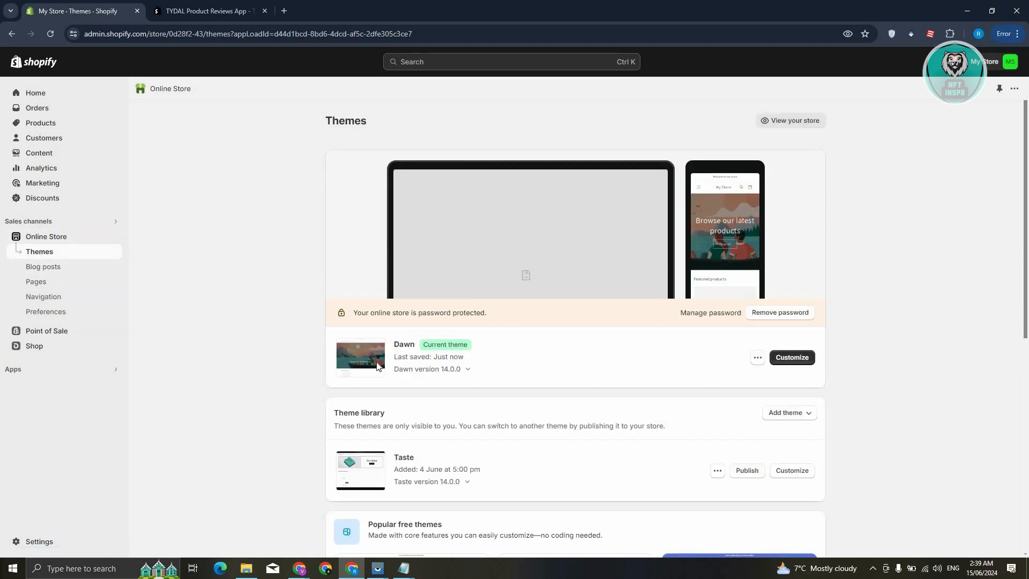
{"action": "left_click", "coordinate": [792, 358]}
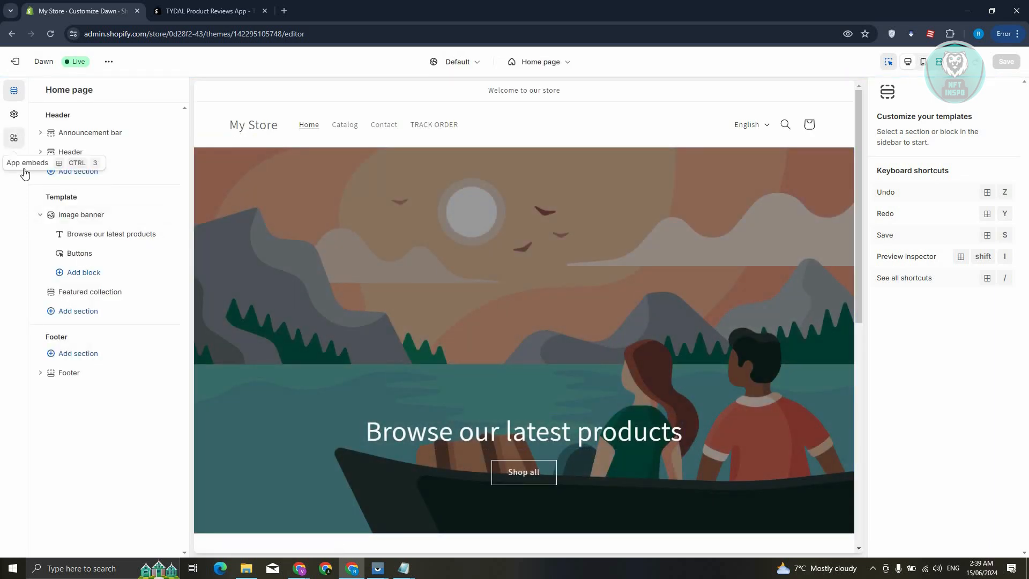
Step: Enable and save the TYDAL Reviews app embed in Dawn, then view the live store
{"action": "left_click", "coordinate": [14, 138]}
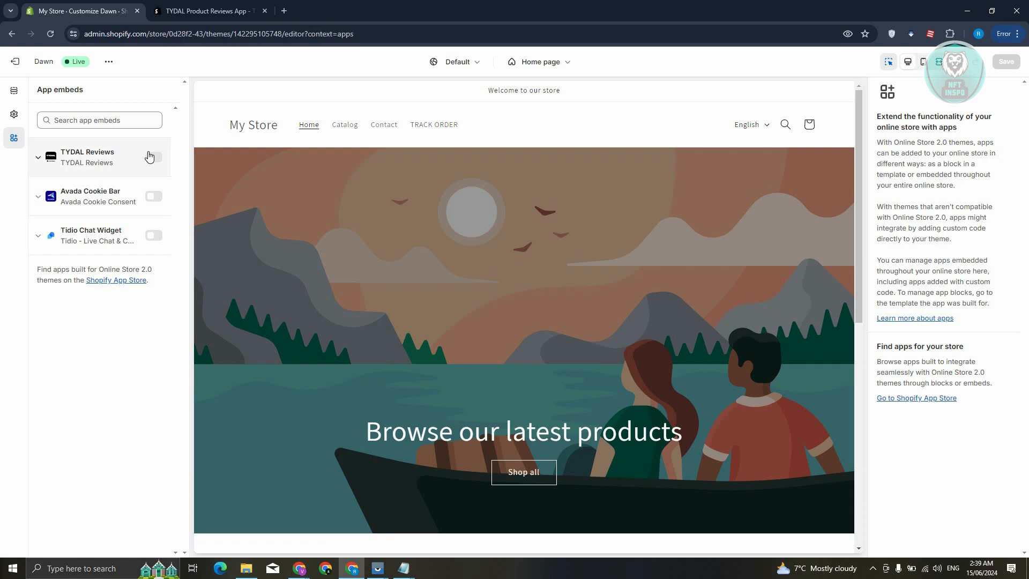
{"action": "left_click", "coordinate": [153, 157]}
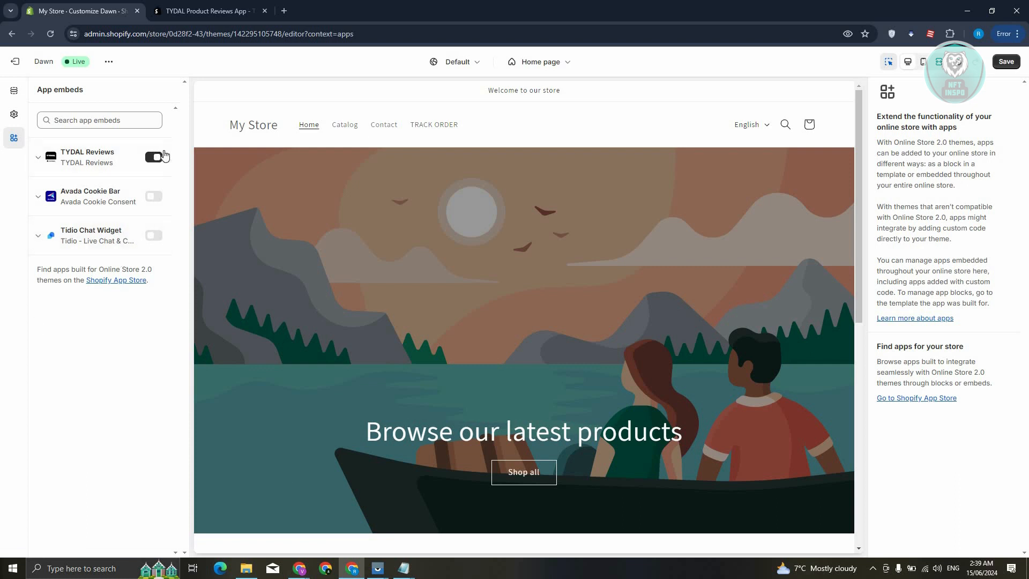
{"action": "left_click", "coordinate": [1006, 61]}
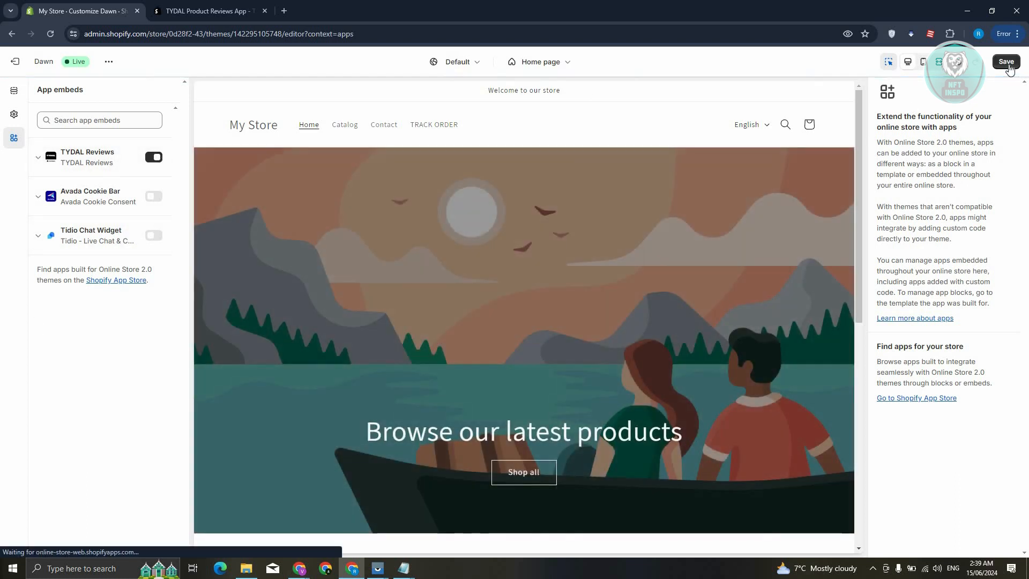
{"action": "left_click", "coordinate": [1006, 61]}
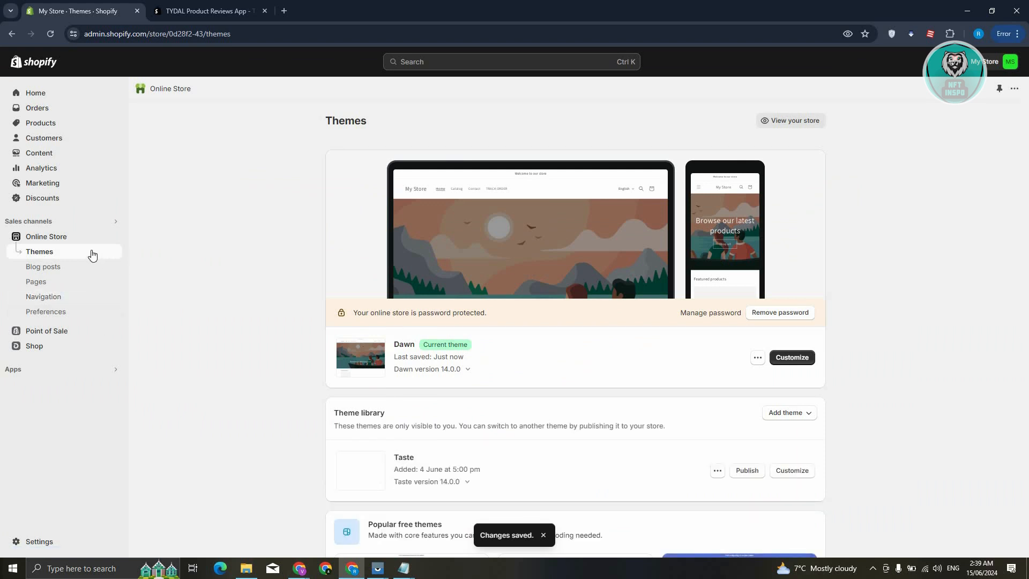
{"action": "left_click", "coordinate": [790, 120]}
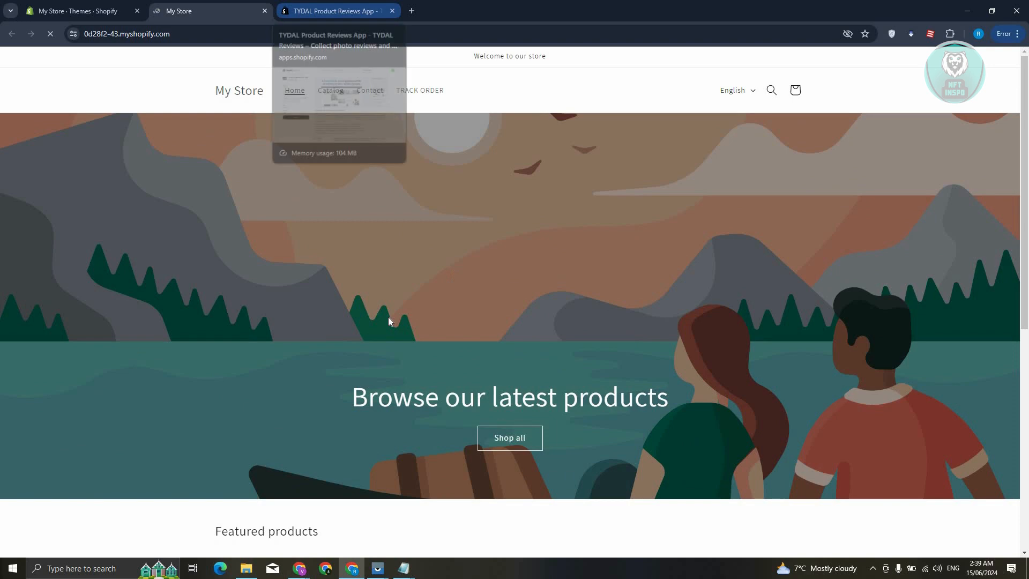
Step: Open the t-shirt from Featured products and find the empty TYDAL reviews widget
{"action": "scroll", "scroll_direction": "down", "scroll_amount": 3}
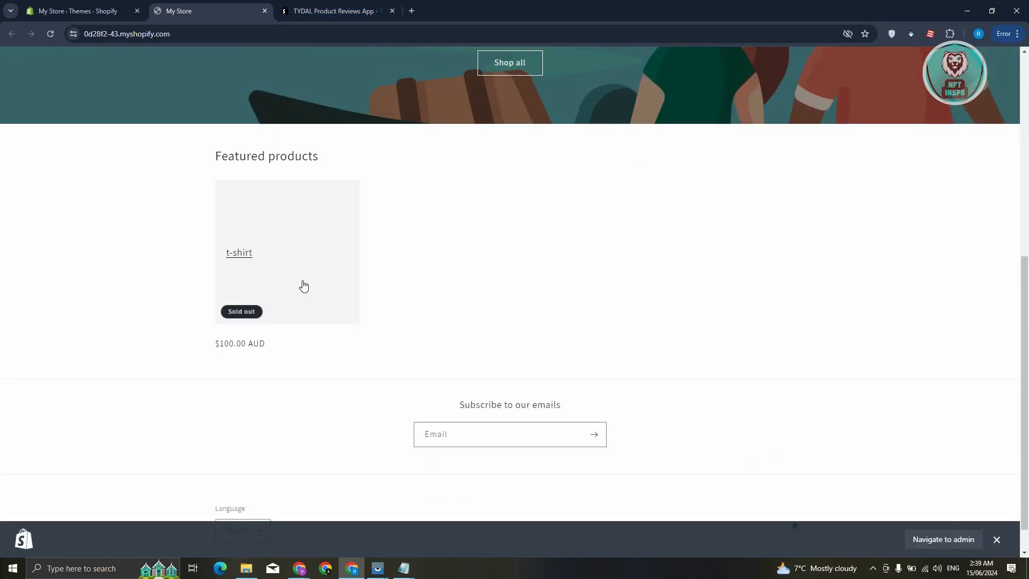
{"action": "left_click", "coordinate": [239, 252]}
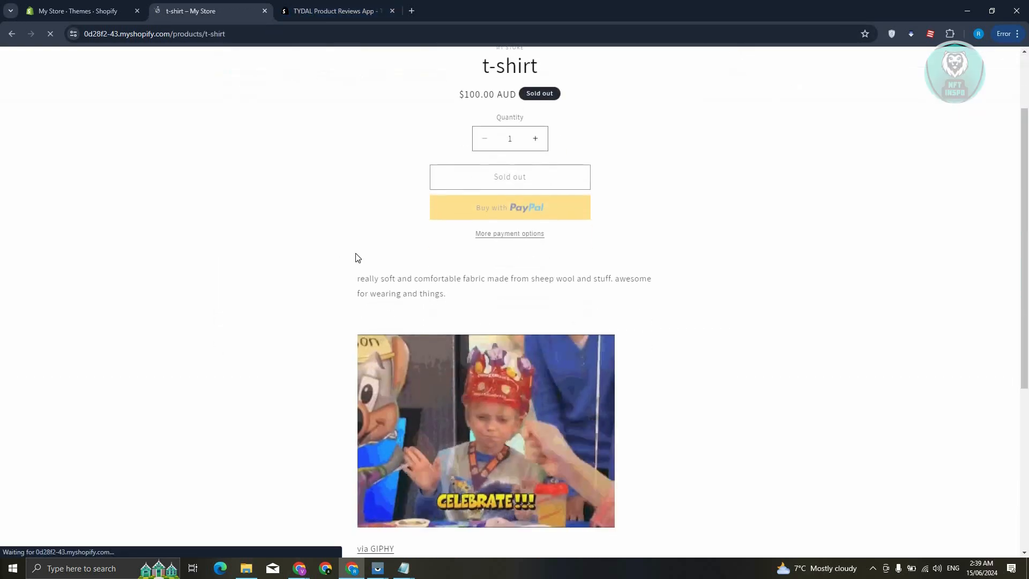
{"action": "scroll", "scroll_direction": "down", "scroll_amount": 3}
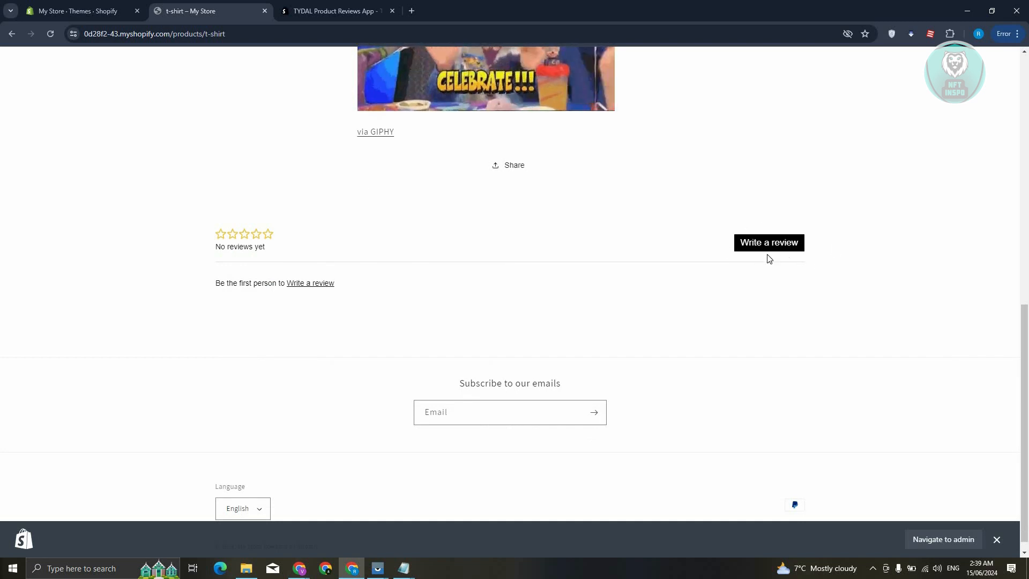